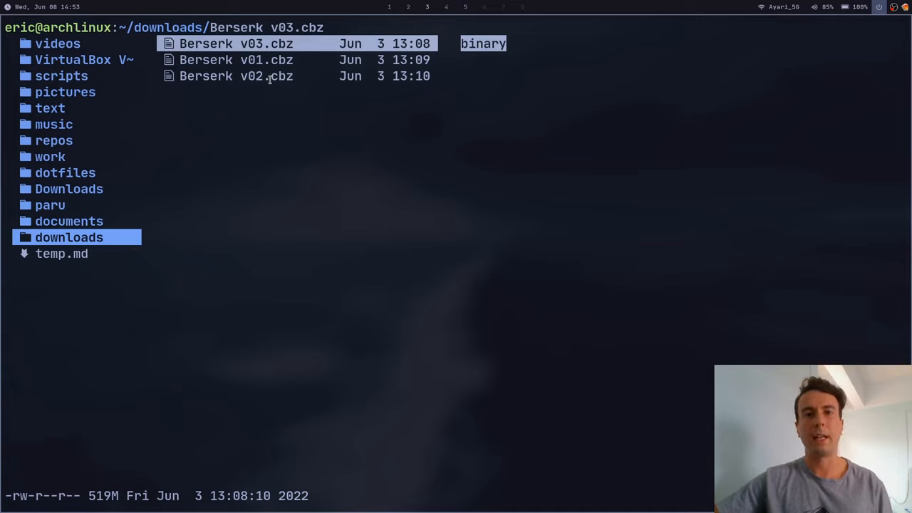
{"action": "mouse_move", "coordinate": [270, 80]}
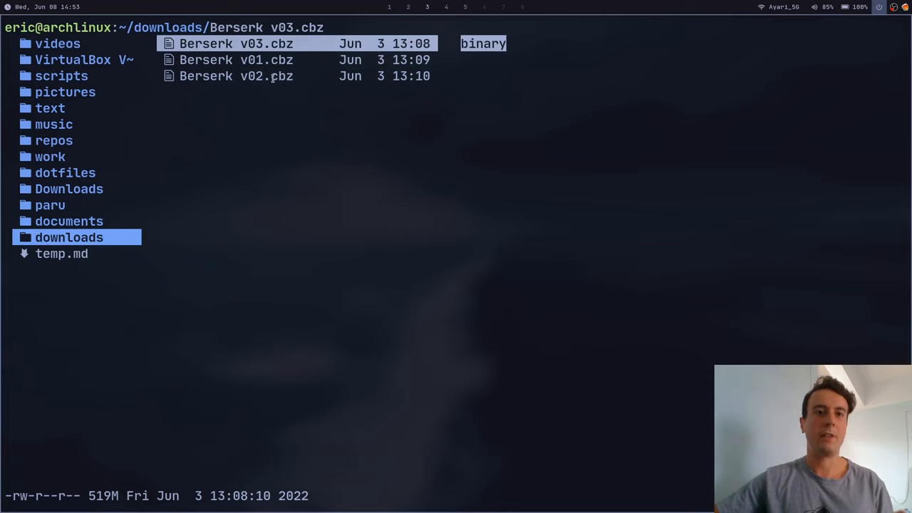
From the KCC website, follow the Linux download to the KCC GitHub repository
{"action": "double_click", "coordinate": [283, 77]}
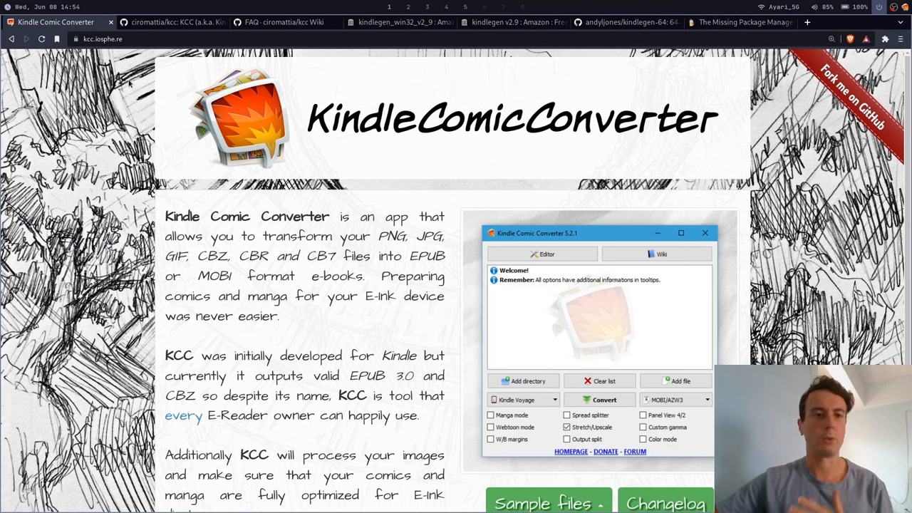
{"action": "scroll", "scroll_direction": "down", "scroll_amount": 3}
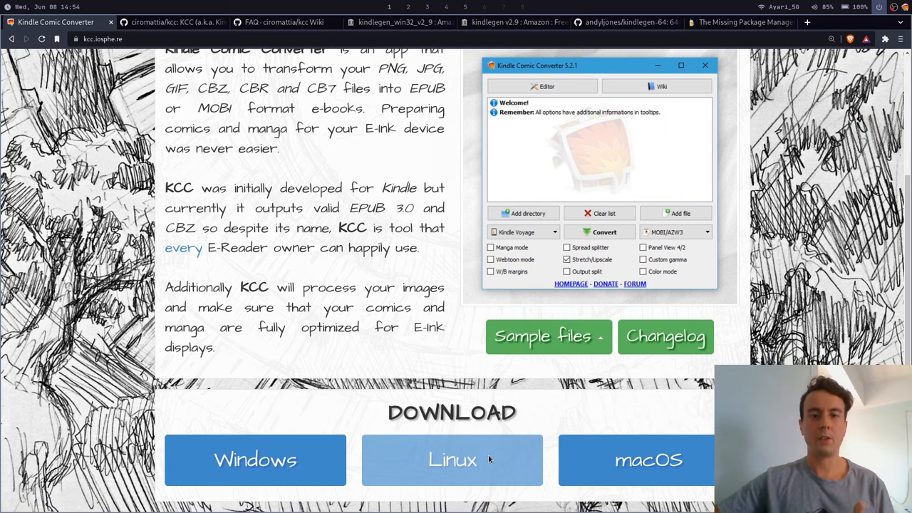
{"action": "left_click", "coordinate": [173, 23]}
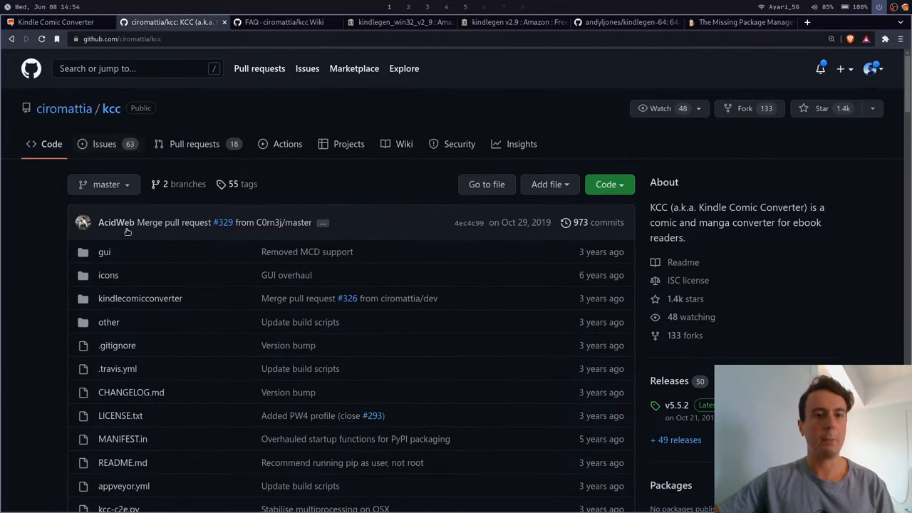
Review the README's PyPI install command and copy the Debian dependency commands
{"action": "scroll", "scroll_direction": "down", "scroll_amount": 3}
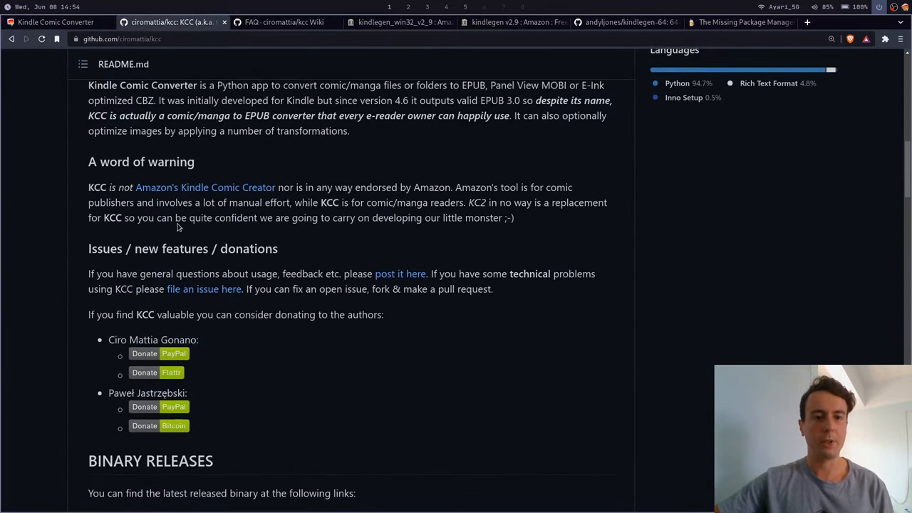
{"action": "scroll", "scroll_direction": "down", "scroll_amount": 3}
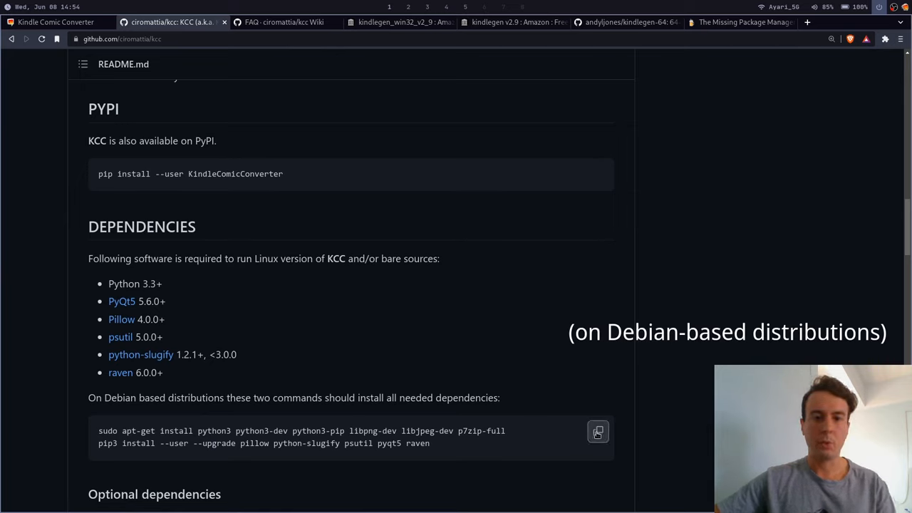
{"action": "left_click", "coordinate": [599, 431]}
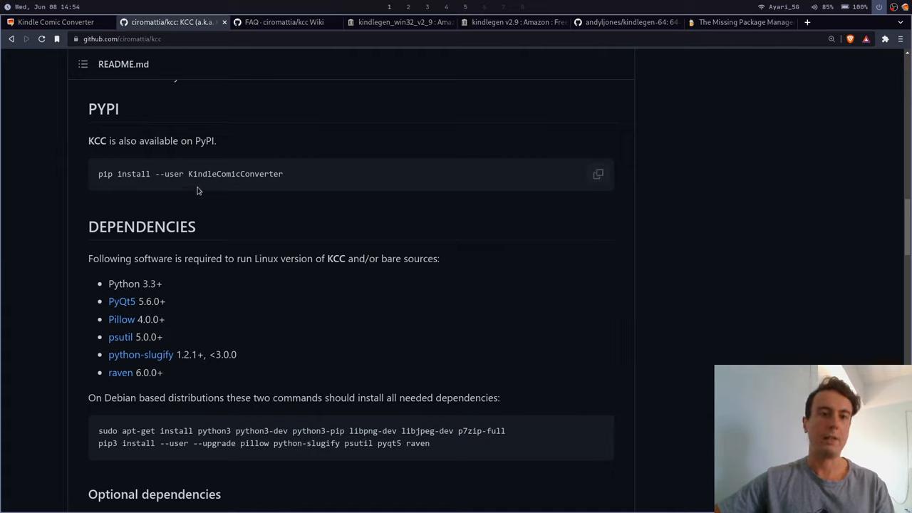
{"action": "left_click", "coordinate": [598, 174]}
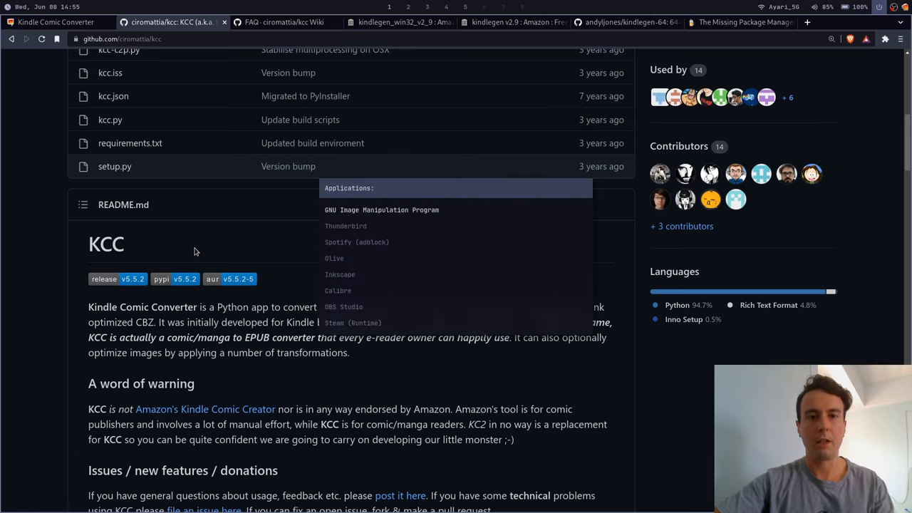
Launch Kindle Comic Converter from the launcher, showing the finished Berserk v01 conversion
{"action": "type", "text": "kind"}
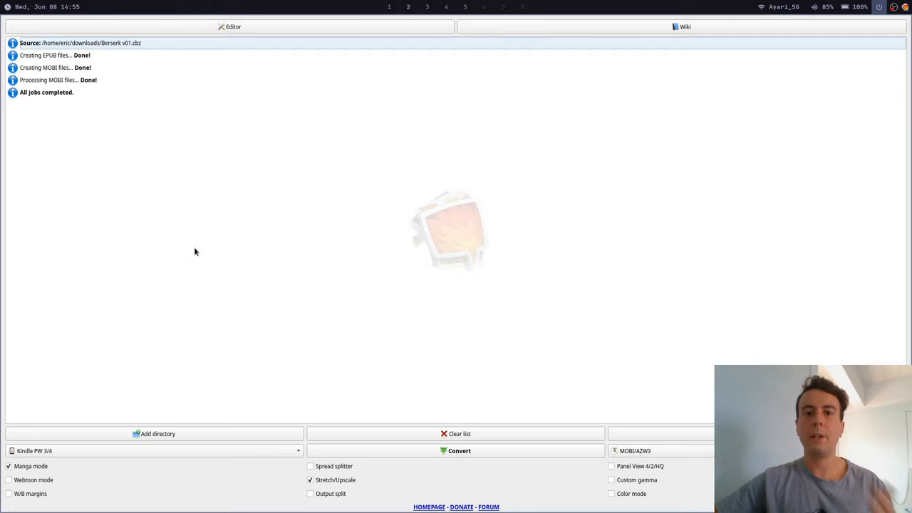
{"action": "mouse_move", "coordinate": [157, 214]}
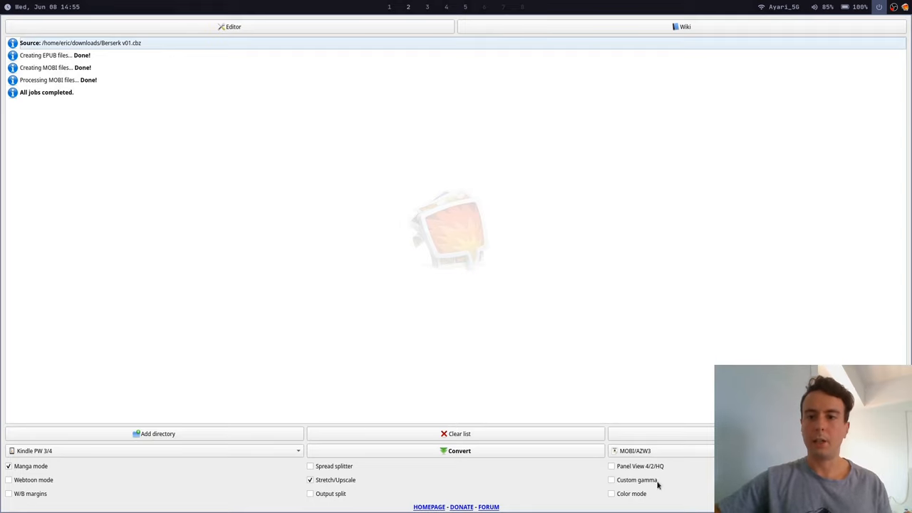
{"action": "mouse_move", "coordinate": [659, 439]}
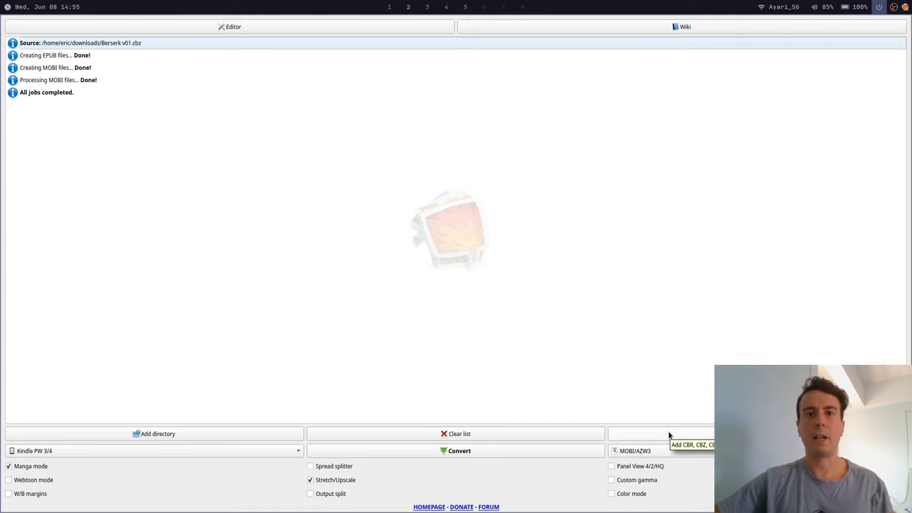
{"action": "mouse_move", "coordinate": [185, 402]}
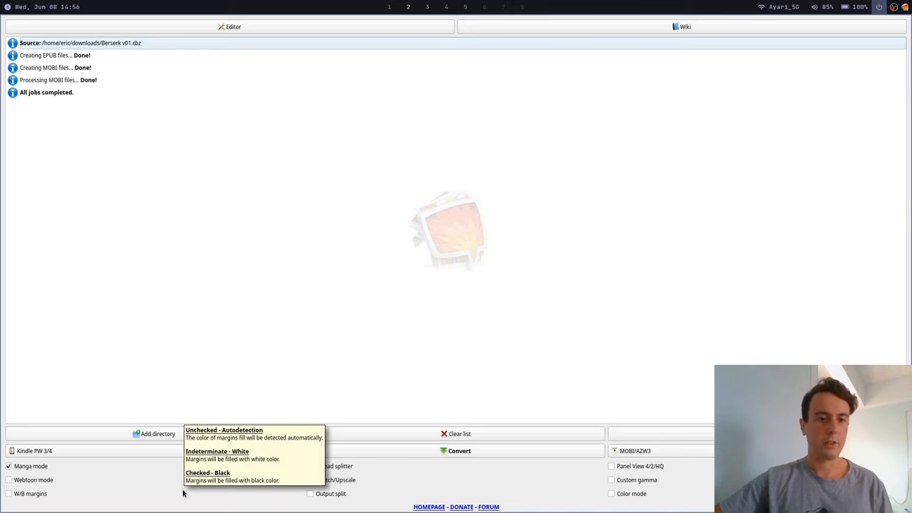
{"action": "left_click", "coordinate": [34, 450]}
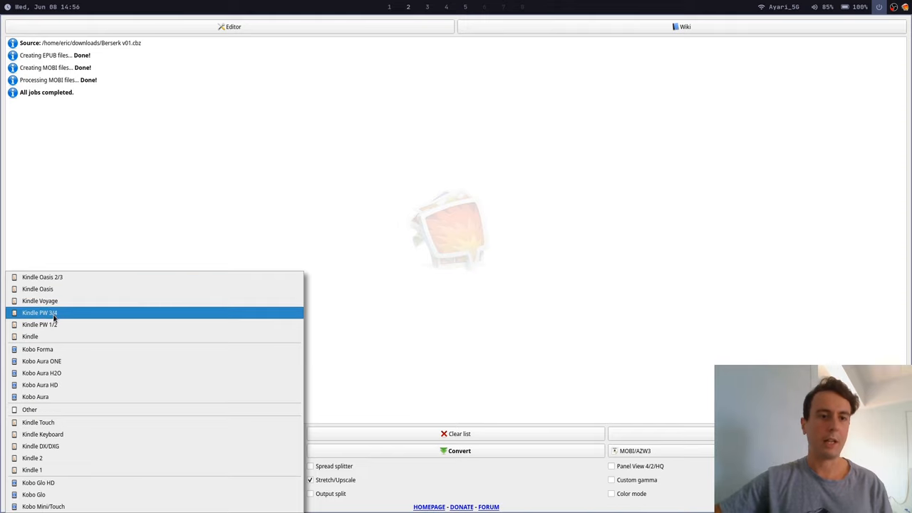
{"action": "left_click", "coordinate": [40, 313]}
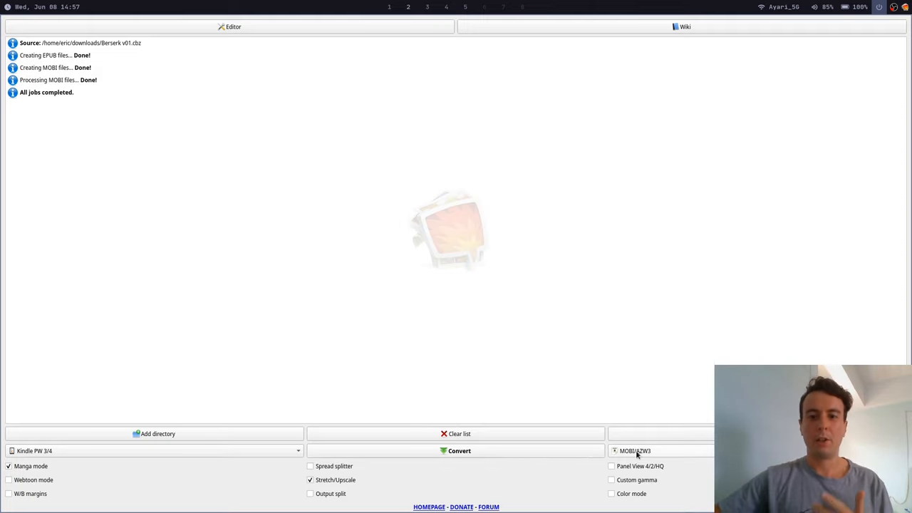
{"action": "mouse_move", "coordinate": [625, 456]}
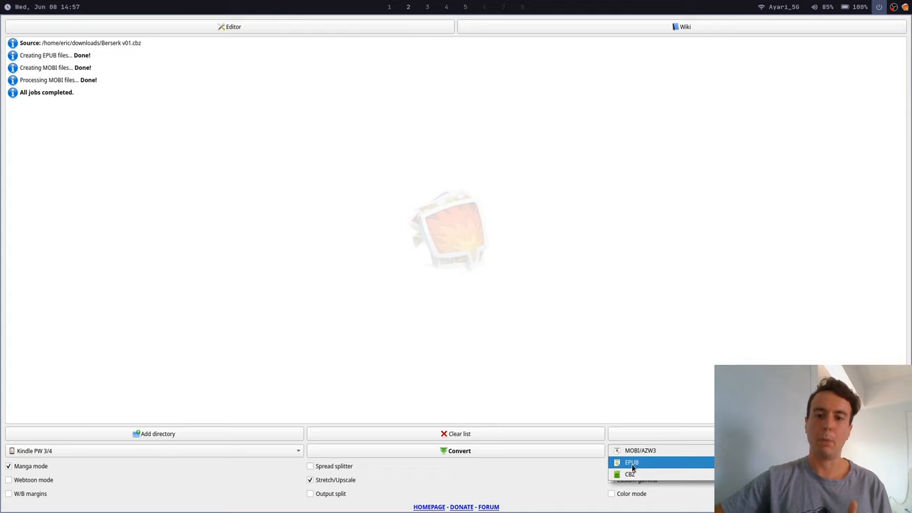
{"action": "left_click", "coordinate": [632, 462]}
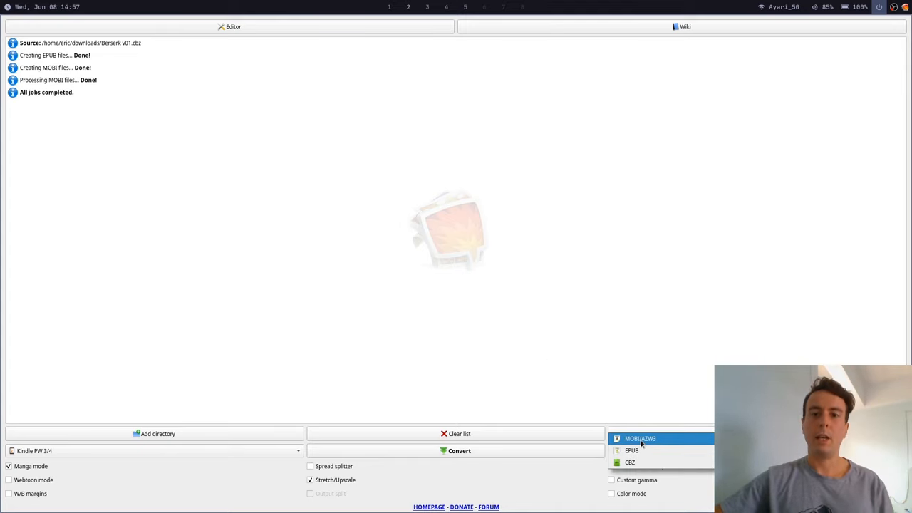
{"action": "left_click", "coordinate": [640, 439]}
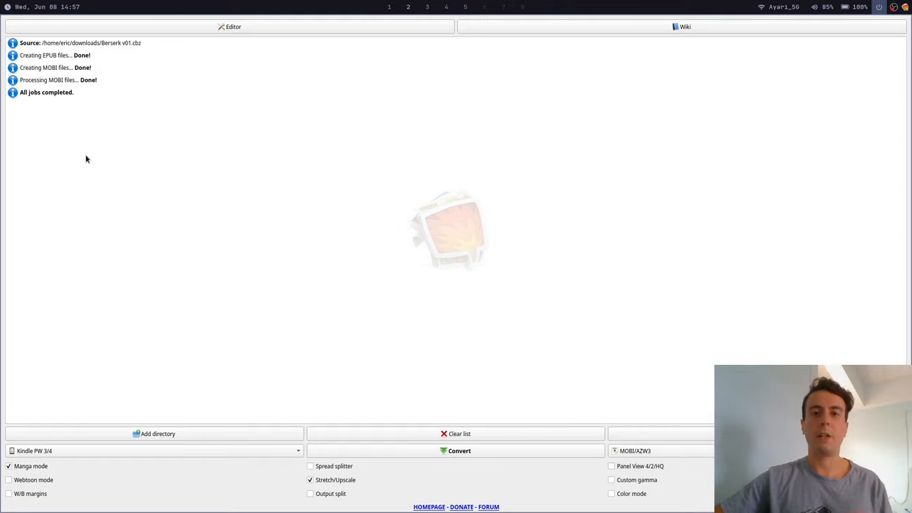
{"action": "mouse_move", "coordinate": [621, 413]}
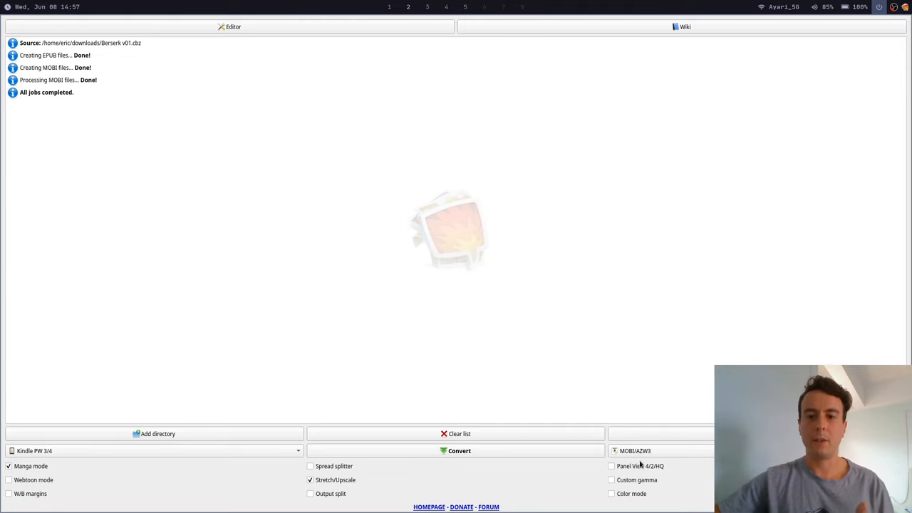
{"action": "left_click", "coordinate": [634, 450]}
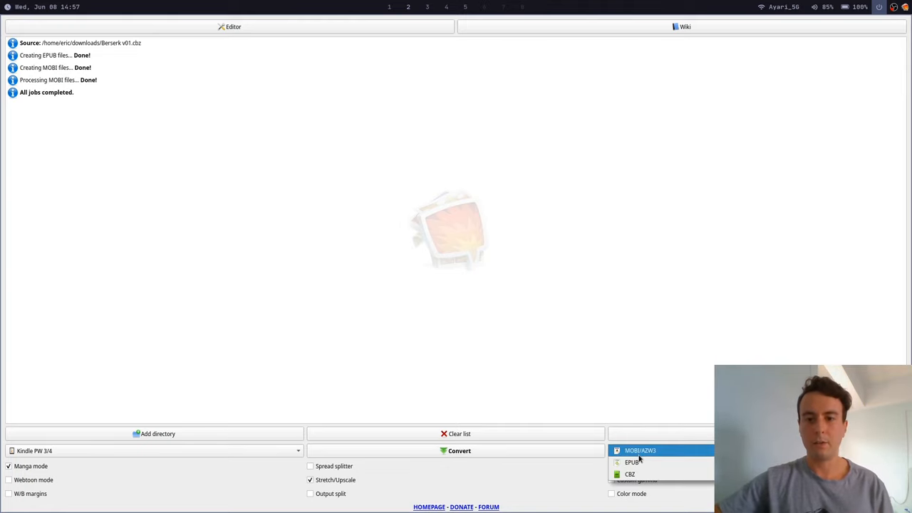
{"action": "left_click", "coordinate": [640, 450]}
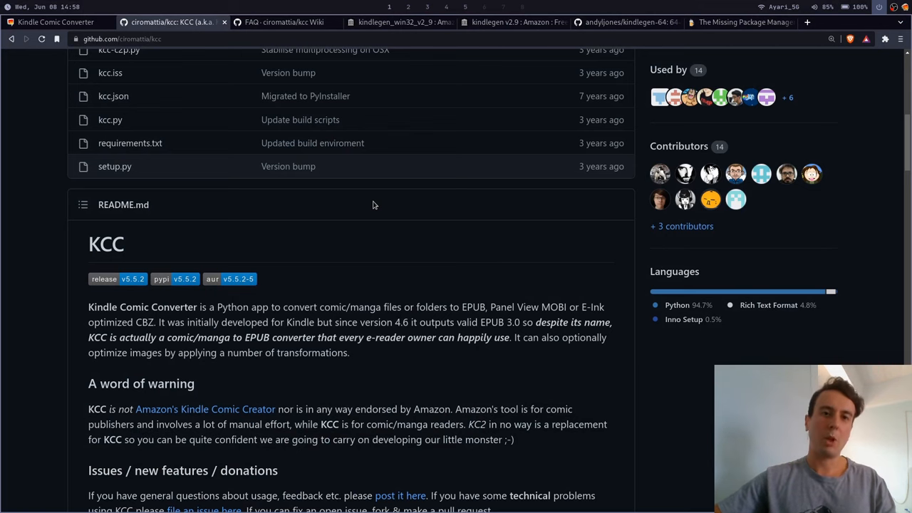
Visit the KCC FAQ wiki, then the archive.org kindlegen v2.9 and kindlegen_win32_v2_9 items
{"action": "left_click", "coordinate": [284, 23]}
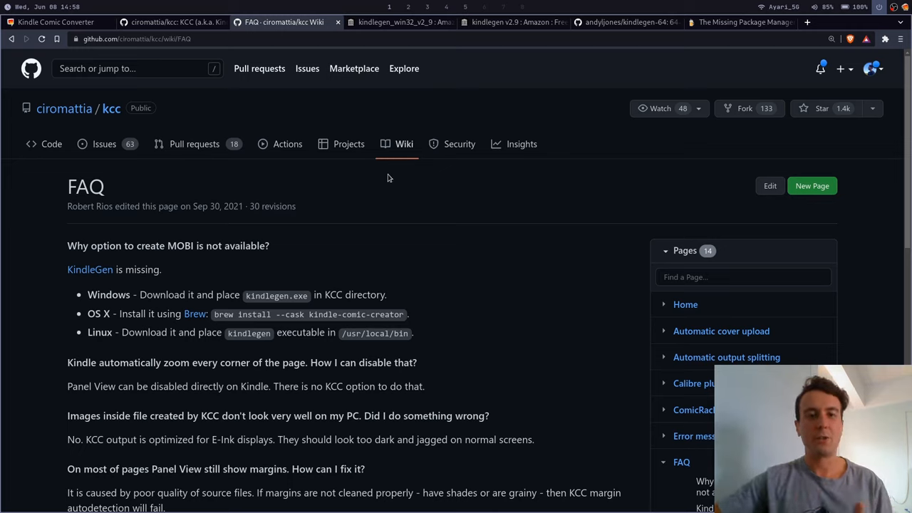
{"action": "mouse_move", "coordinate": [371, 189]}
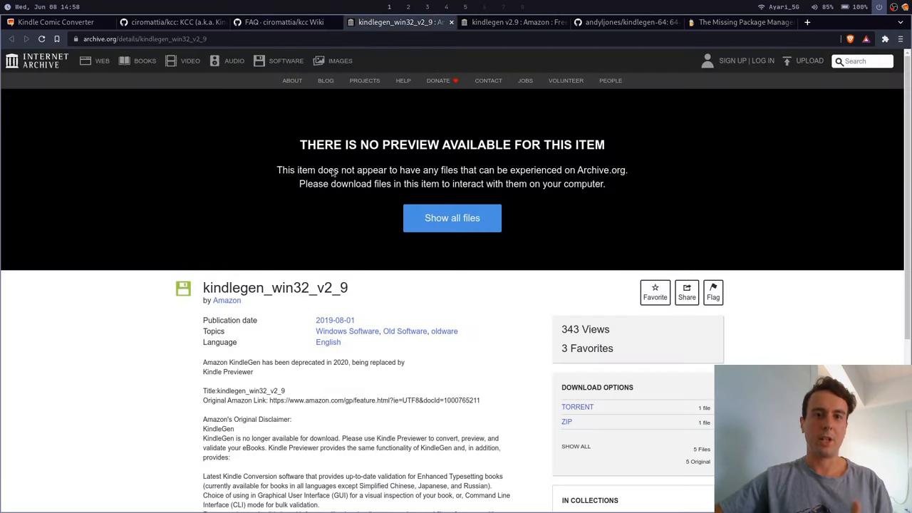
{"action": "left_click", "coordinate": [512, 23]}
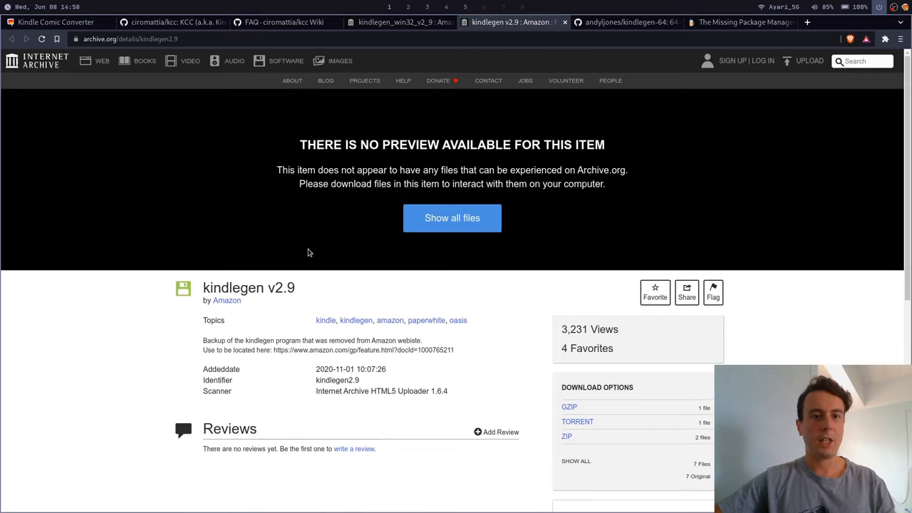
{"action": "mouse_move", "coordinate": [192, 80]}
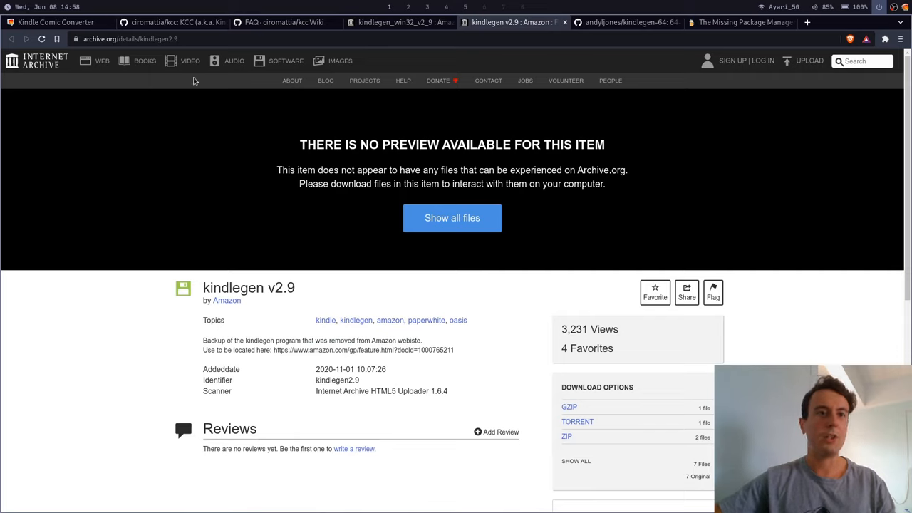
{"action": "mouse_move", "coordinate": [165, 199]}
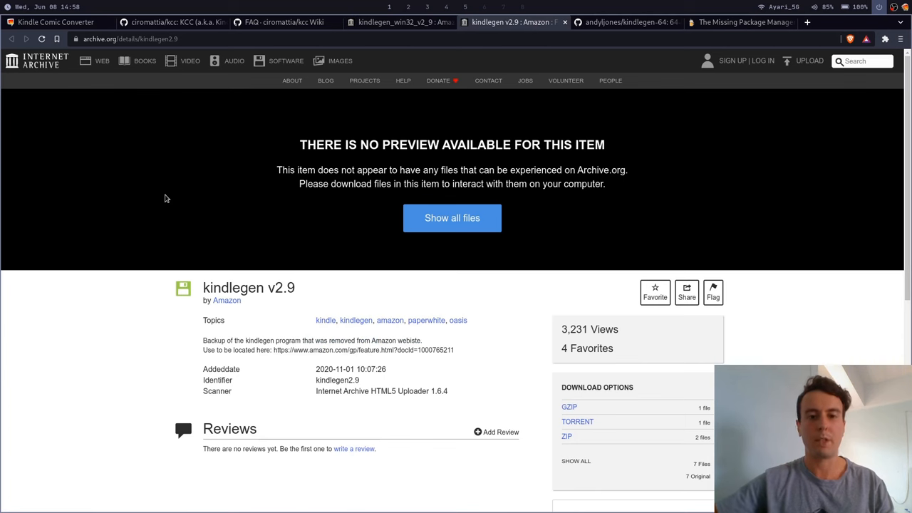
{"action": "left_click", "coordinate": [399, 23]}
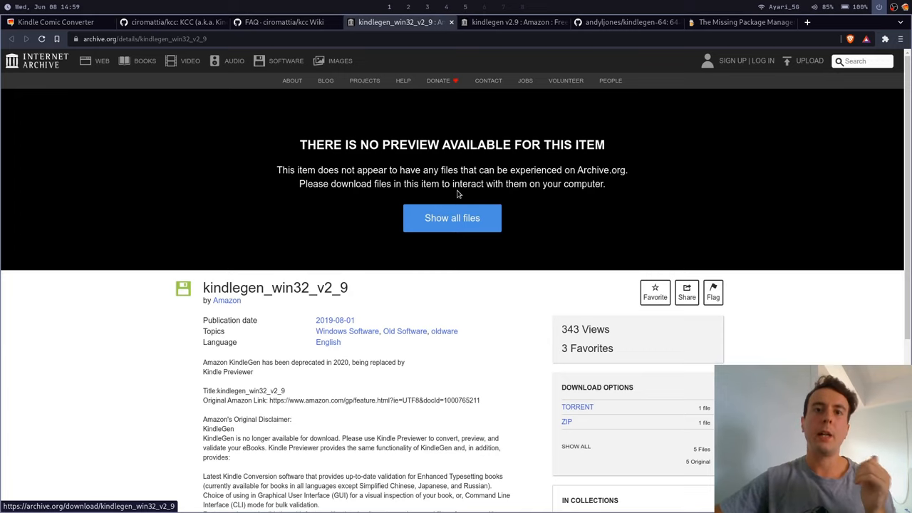
{"action": "mouse_move", "coordinate": [449, 197]}
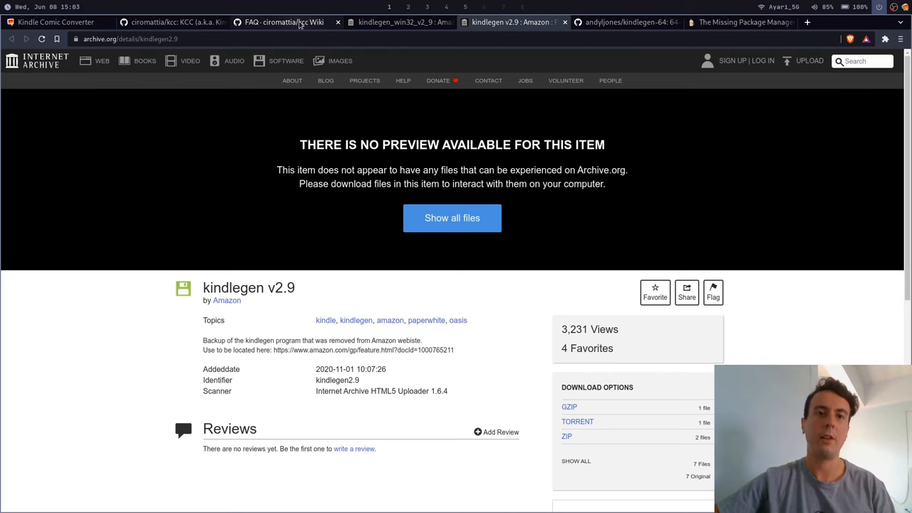
Read the KCC wiki FAQ's KindleGen section, highlighting the macOS install package name
{"action": "left_click", "coordinate": [284, 23]}
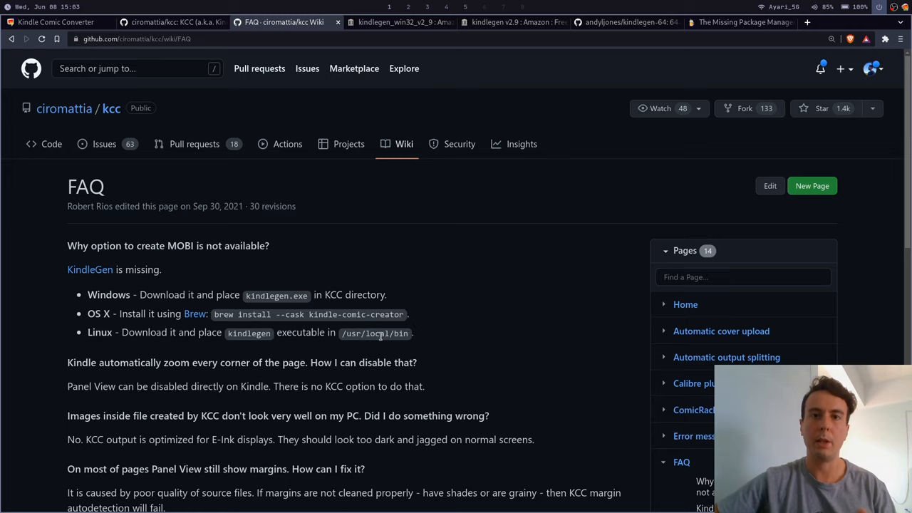
{"action": "mouse_move", "coordinate": [249, 279]}
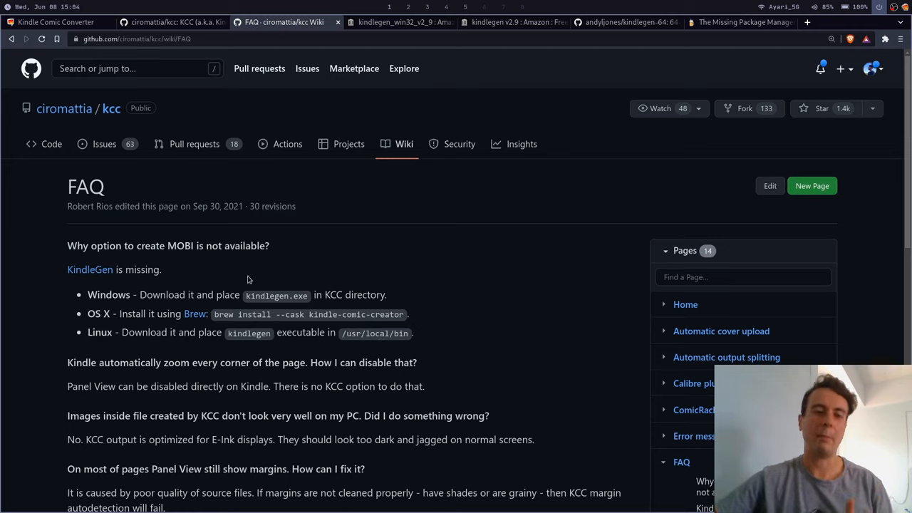
{"action": "mouse_move", "coordinate": [220, 319]}
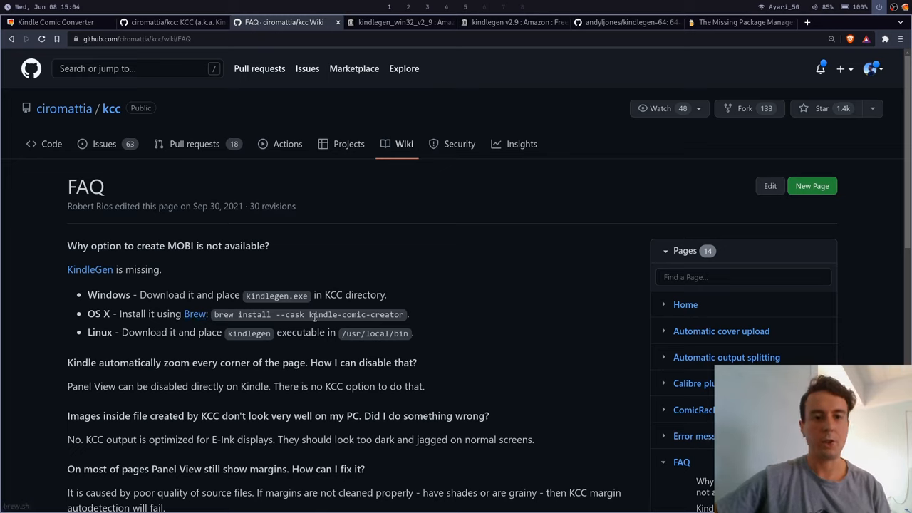
{"action": "double_click", "coordinate": [356, 315]}
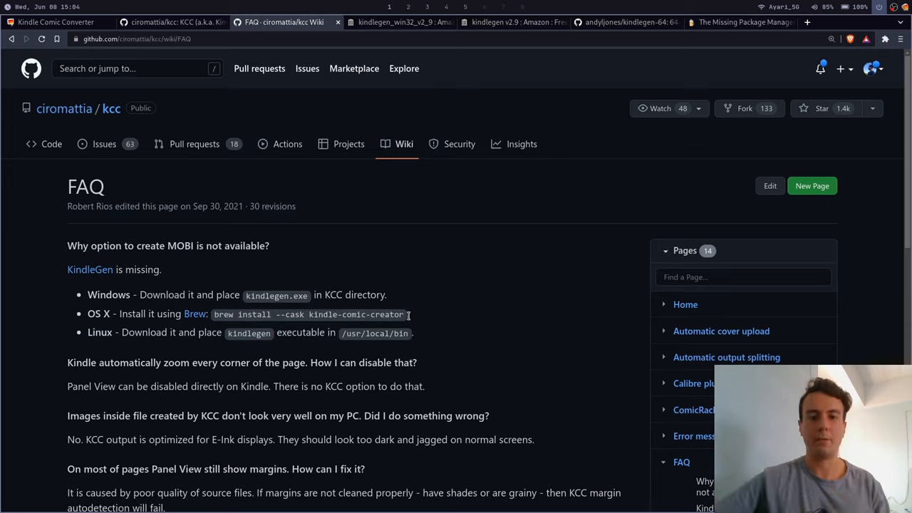
{"action": "mouse_move", "coordinate": [413, 316]}
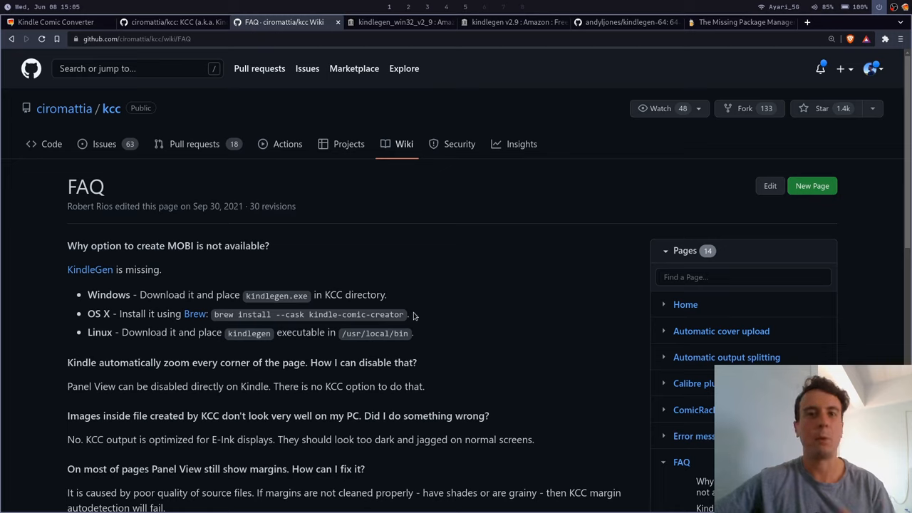
{"action": "mouse_move", "coordinate": [704, 146]}
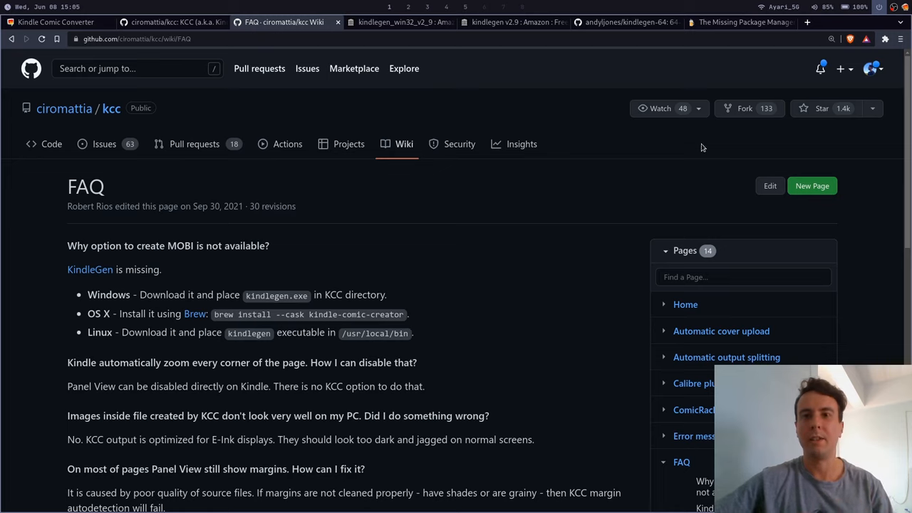
{"action": "mouse_move", "coordinate": [656, 74]}
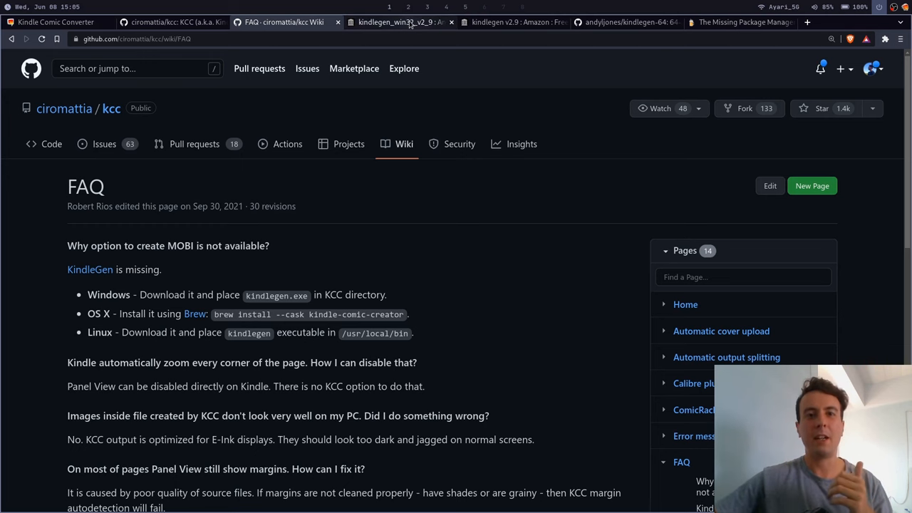
Check the kindlegen_win32 archive item, then bring up the 'KindleGen is no longer available' issue
{"action": "left_click", "coordinate": [399, 23]}
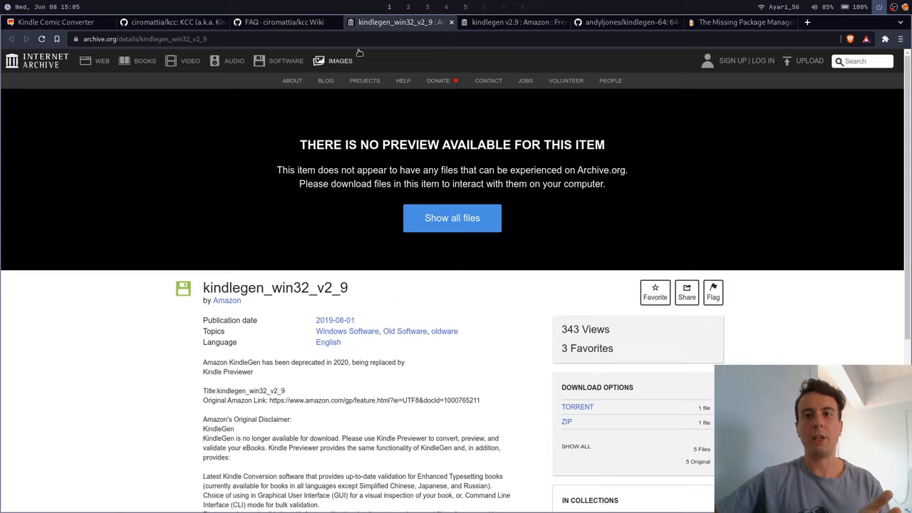
{"action": "left_click", "coordinate": [696, 23]}
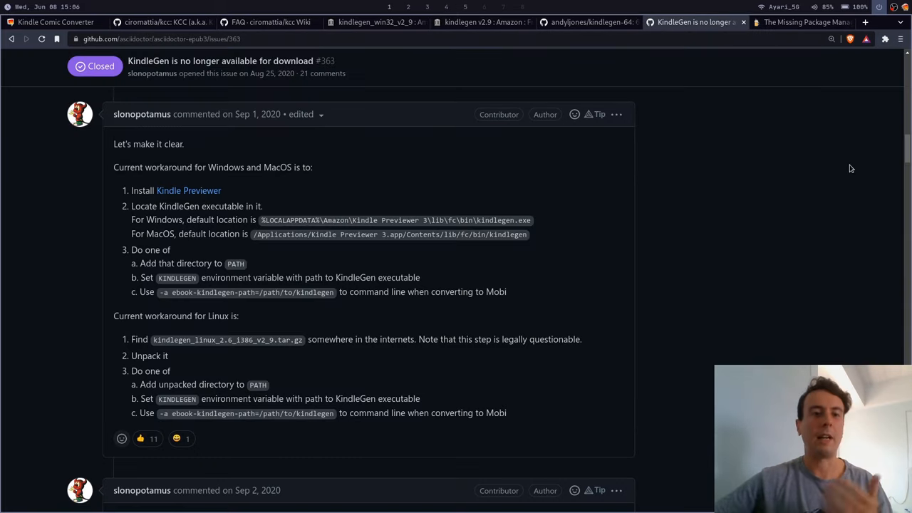
{"action": "mouse_move", "coordinate": [189, 191]}
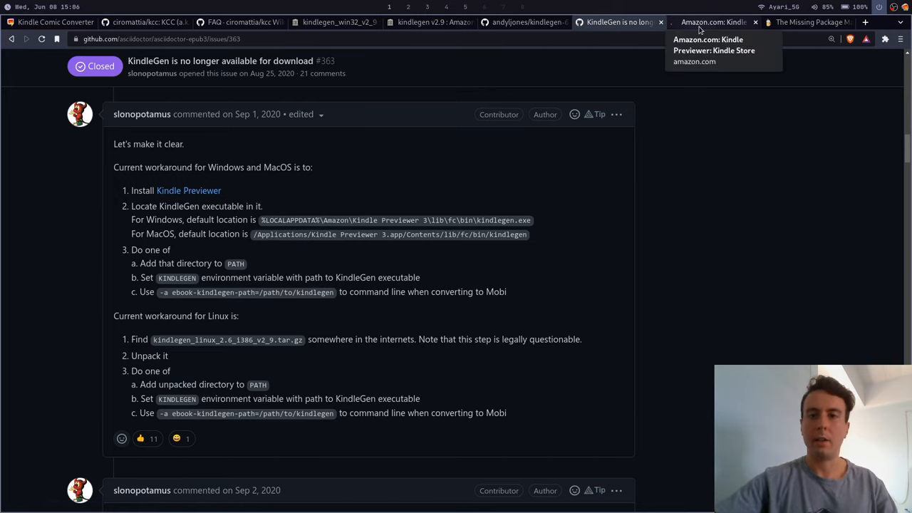
{"action": "left_click", "coordinate": [713, 23]}
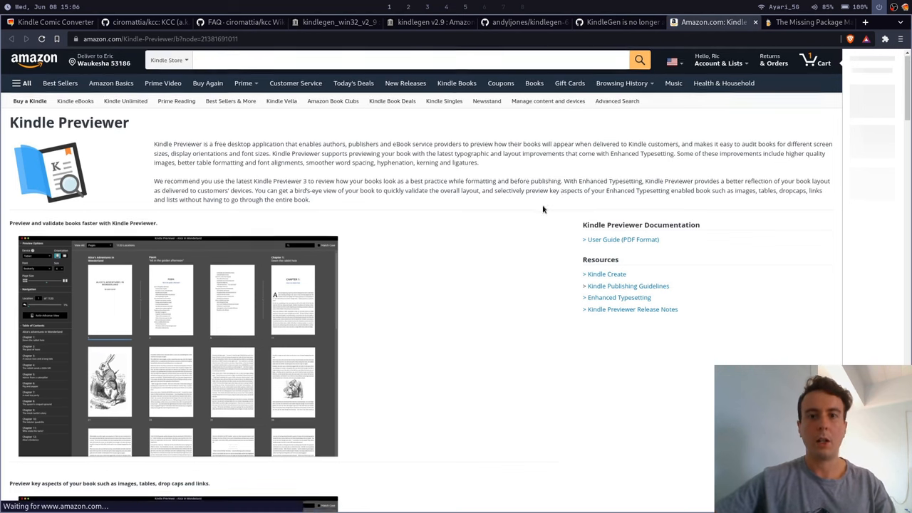
{"action": "scroll", "scroll_direction": "down", "scroll_amount": 3}
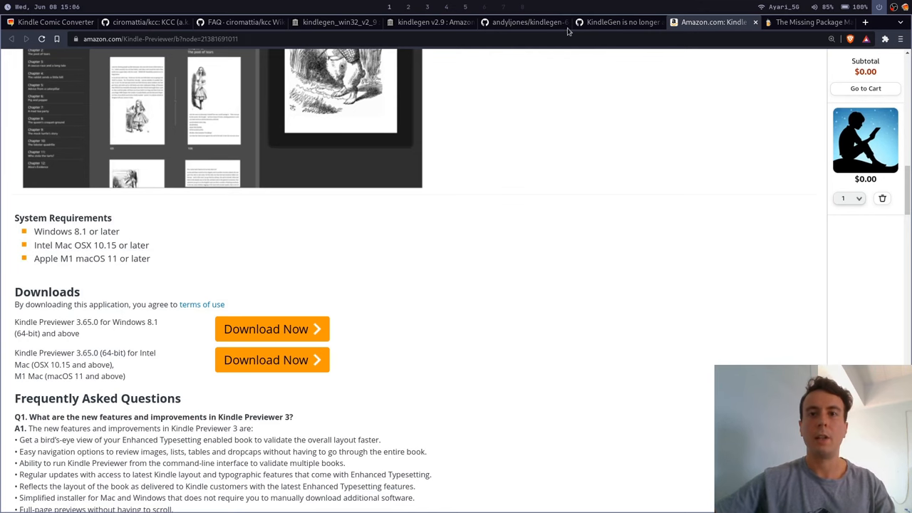
{"action": "left_click", "coordinate": [615, 23]}
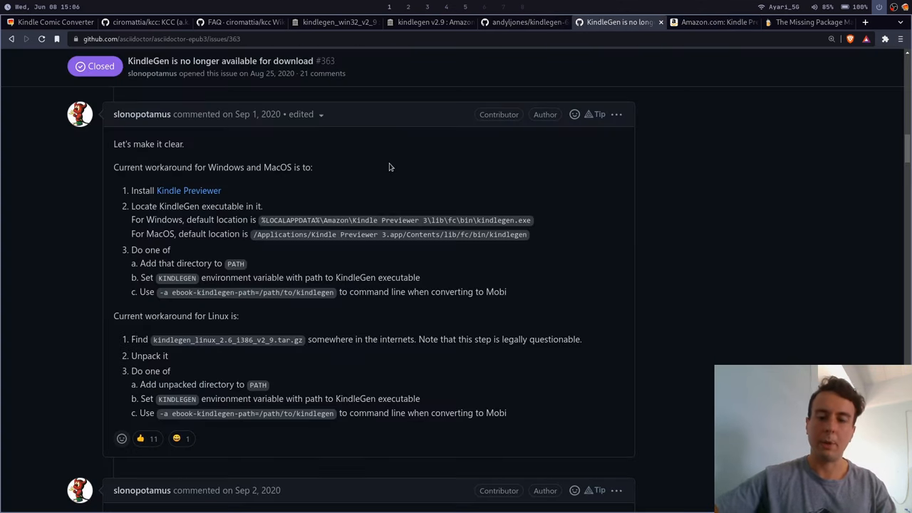
Read the issue's workaround comment and highlight the default KindleGen location path
{"action": "scroll", "scroll_direction": "down", "scroll_amount": 3}
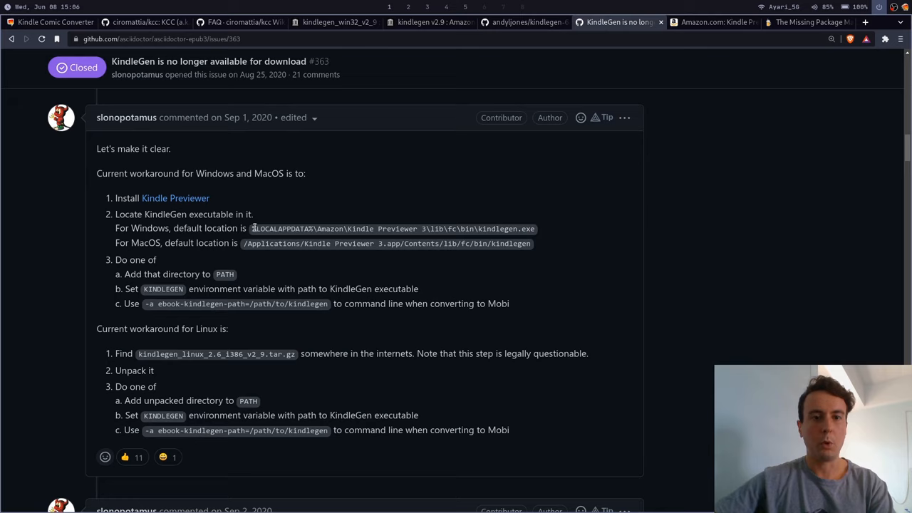
{"action": "left_click_drag", "start_coordinate": [250, 228], "coordinate": [536, 228]}
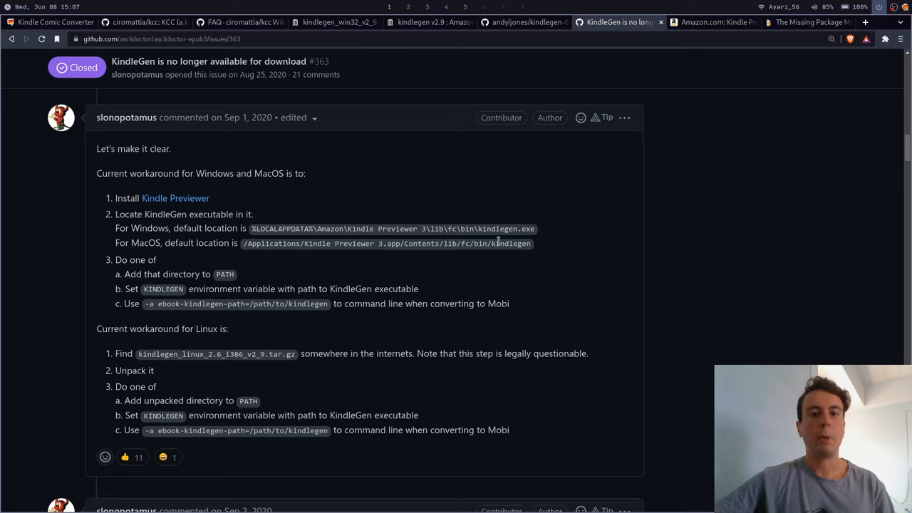
{"action": "mouse_move", "coordinate": [496, 242]}
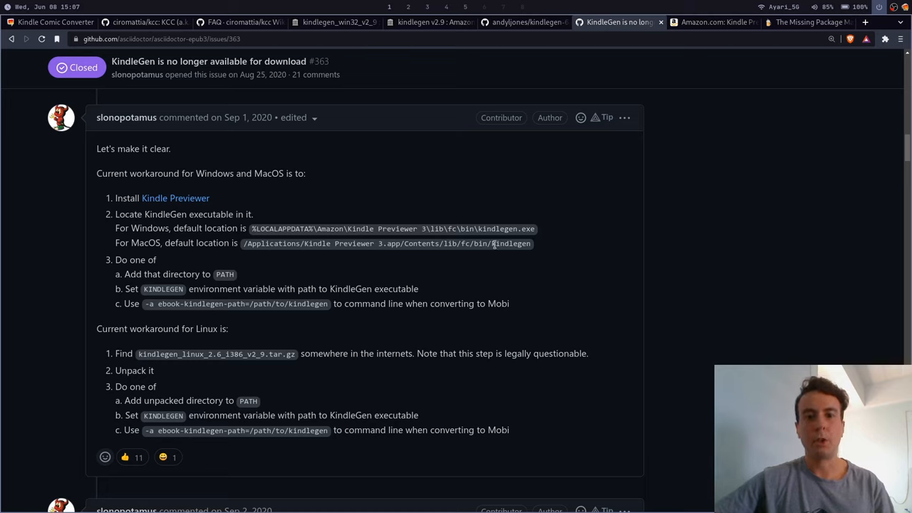
{"action": "mouse_move", "coordinate": [225, 276]}
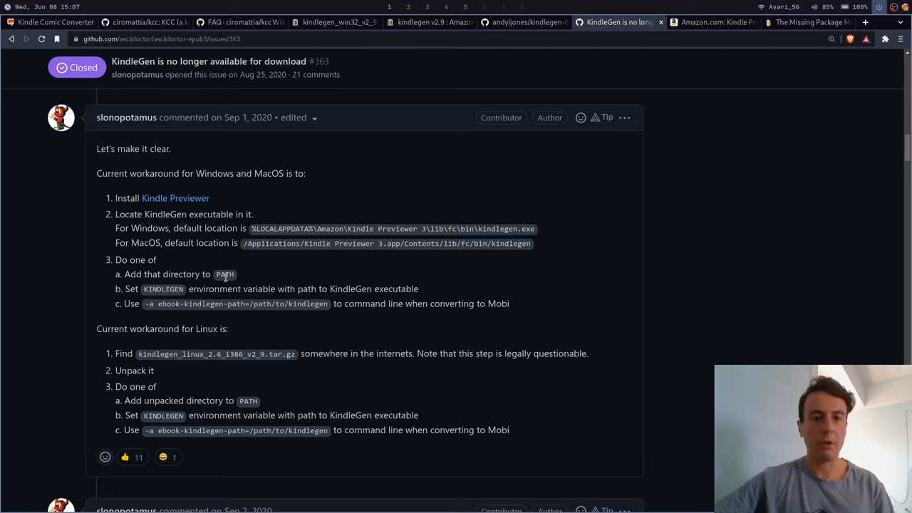
{"action": "mouse_move", "coordinate": [237, 278]}
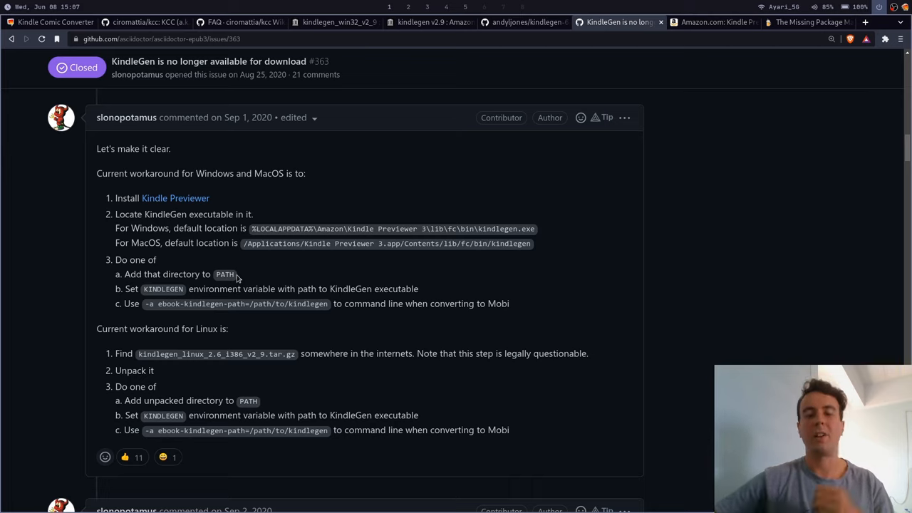
{"action": "mouse_move", "coordinate": [245, 276]}
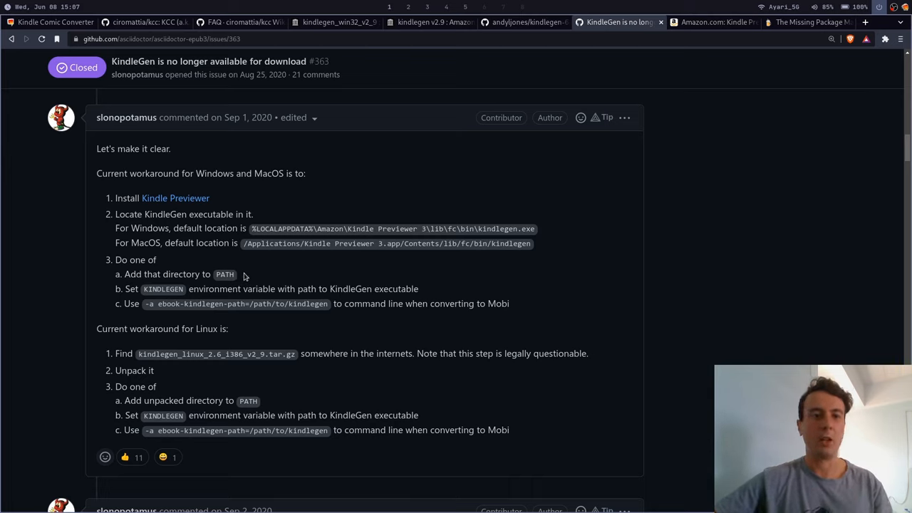
{"action": "mouse_move", "coordinate": [456, 242]}
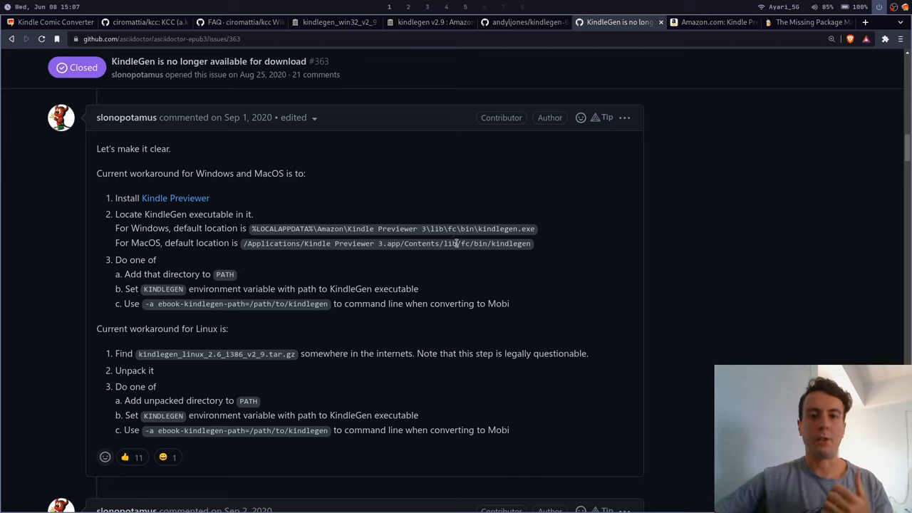
{"action": "mouse_move", "coordinate": [249, 279]}
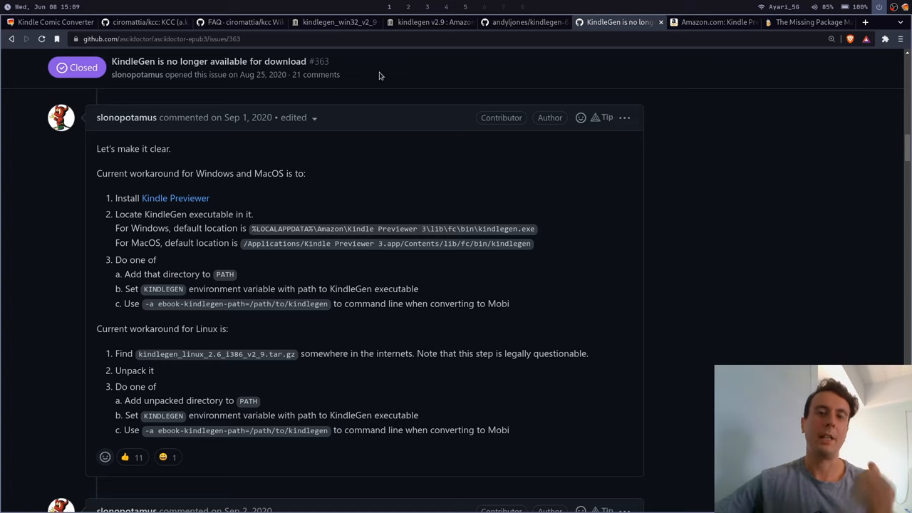
{"action": "mouse_move", "coordinate": [382, 69]}
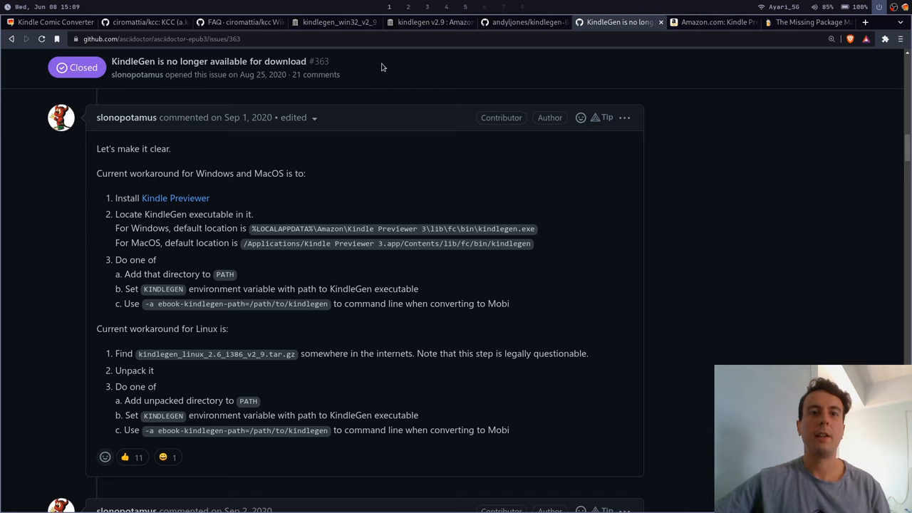
Keep MOBI/AZW3 as output format and add Berserk v01.cbz from downloads to the queue
{"action": "left_click", "coordinate": [408, 5]}
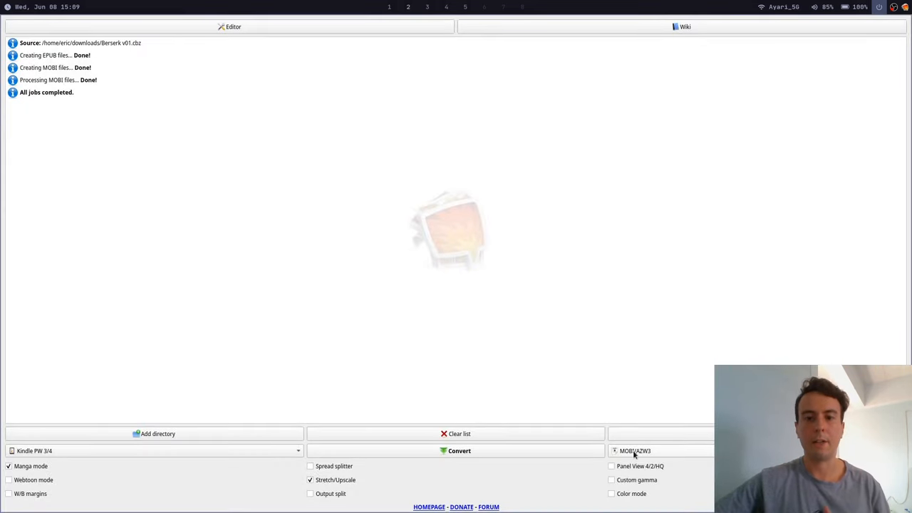
{"action": "left_click", "coordinate": [636, 450]}
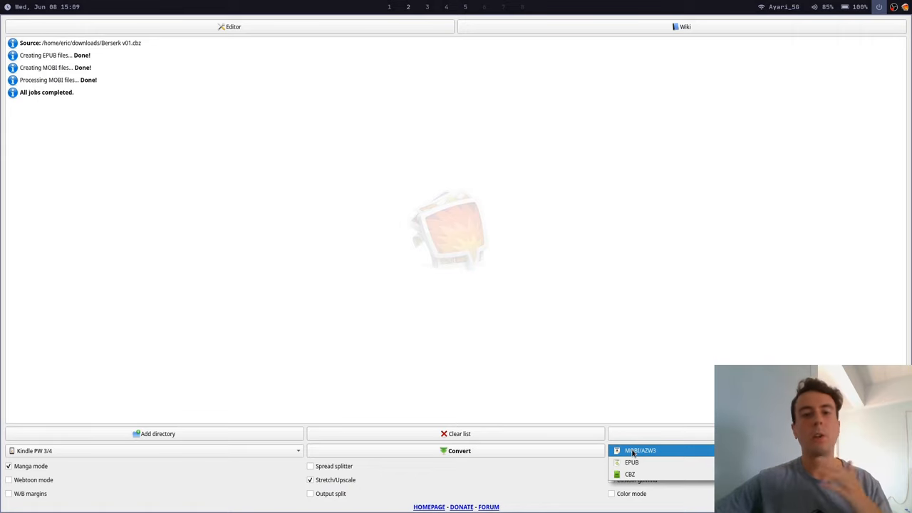
{"action": "left_click", "coordinate": [639, 450]}
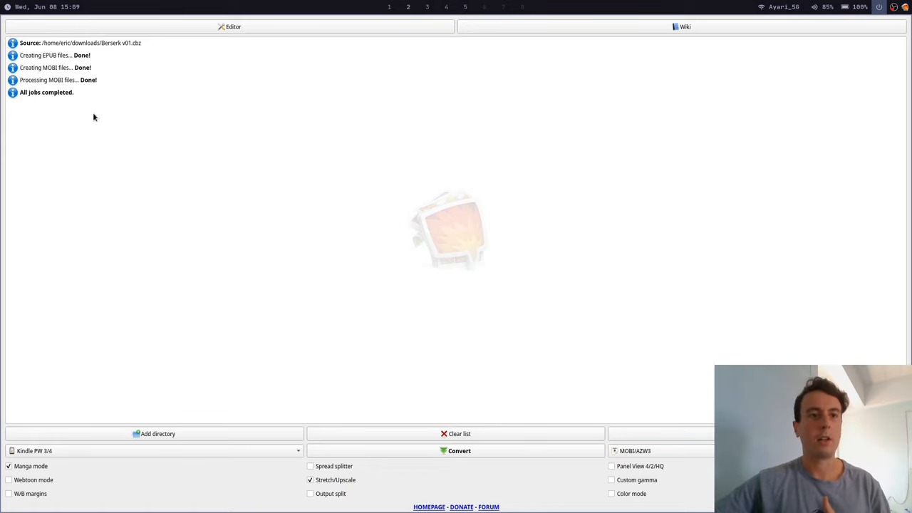
{"action": "mouse_move", "coordinate": [649, 389]}
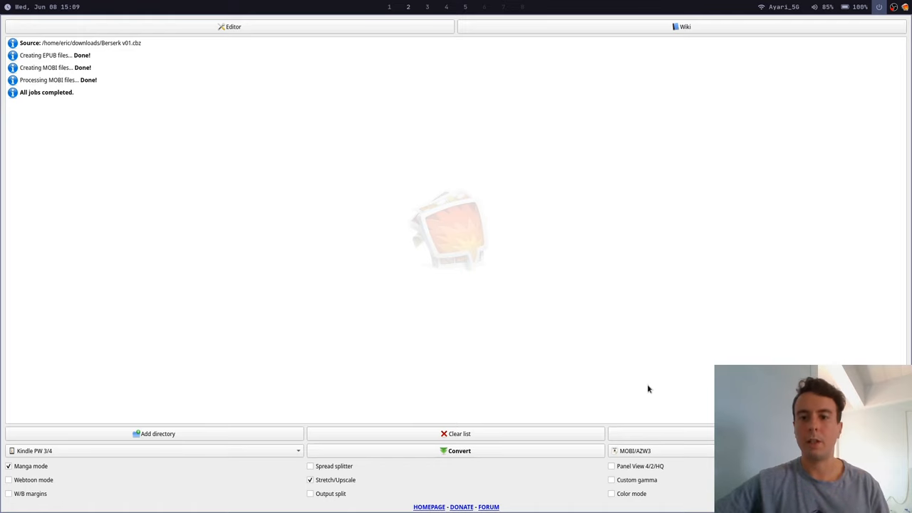
{"action": "left_click", "coordinate": [157, 433]}
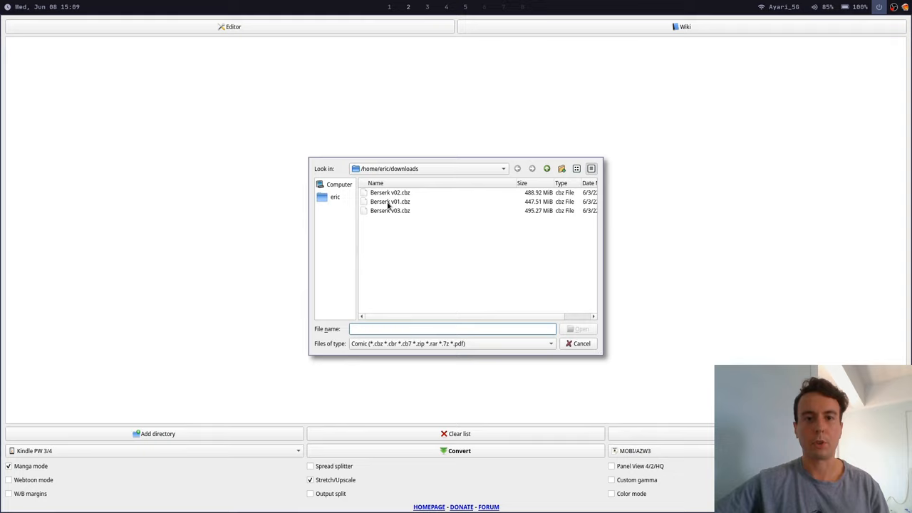
{"action": "double_click", "coordinate": [390, 201]}
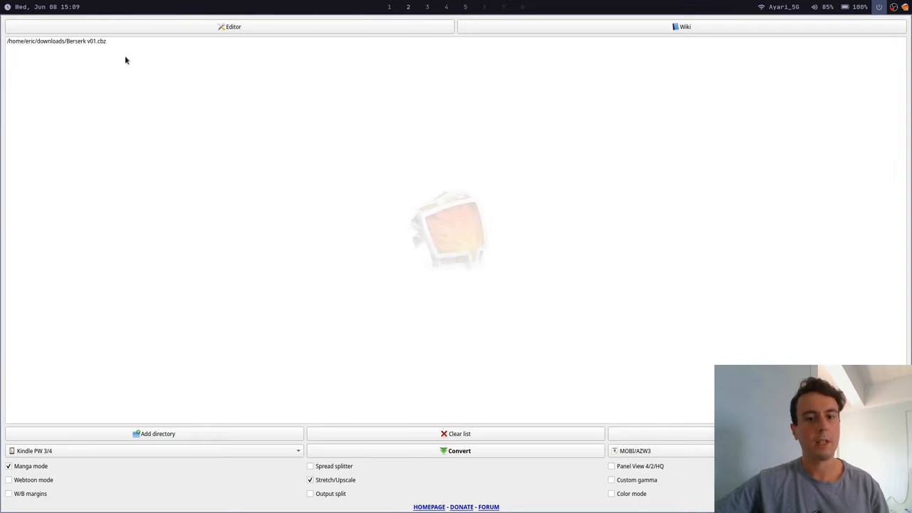
{"action": "mouse_move", "coordinate": [459, 450]}
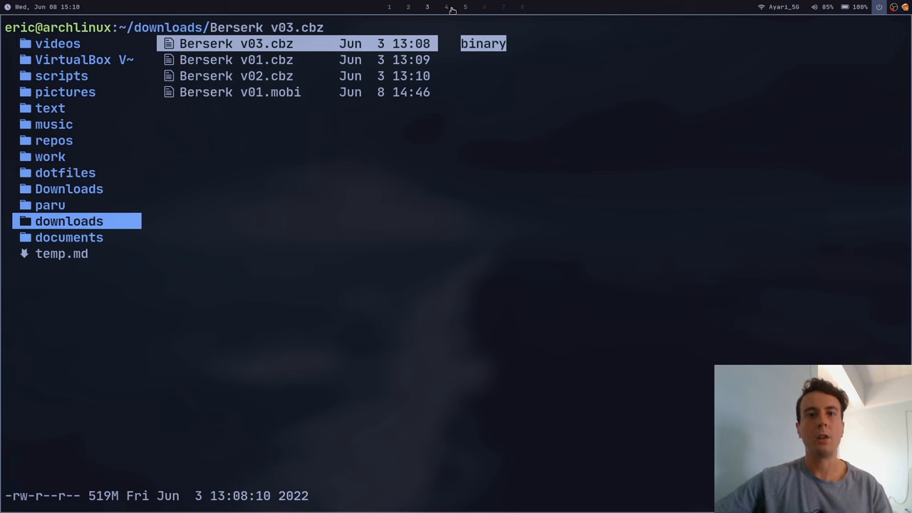
{"action": "mouse_move", "coordinate": [447, 12]}
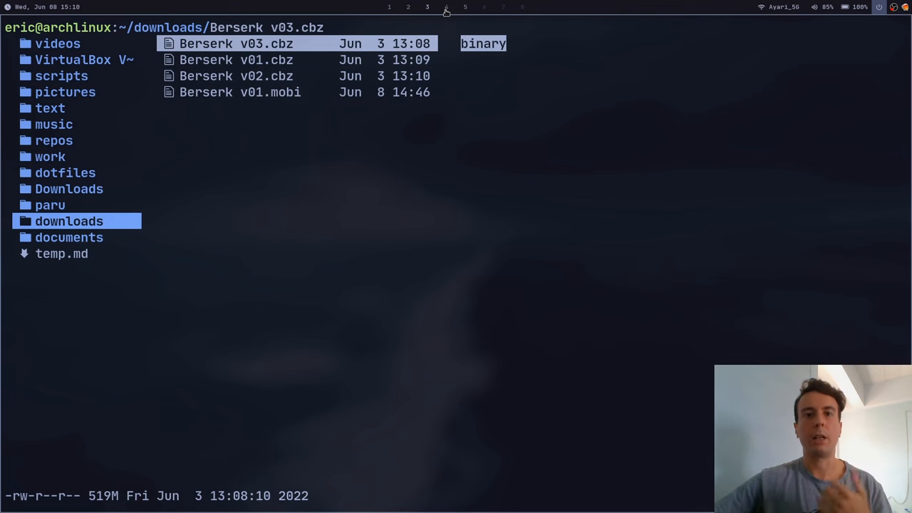
In Calibre, add Berserk v01.mobi from downloads to the library
{"action": "left_click", "coordinate": [446, 5]}
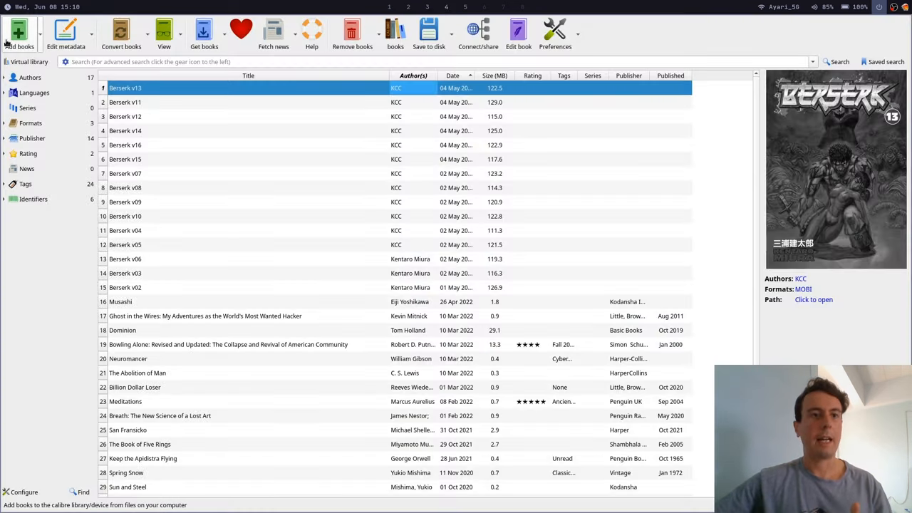
{"action": "mouse_move", "coordinate": [18, 30]}
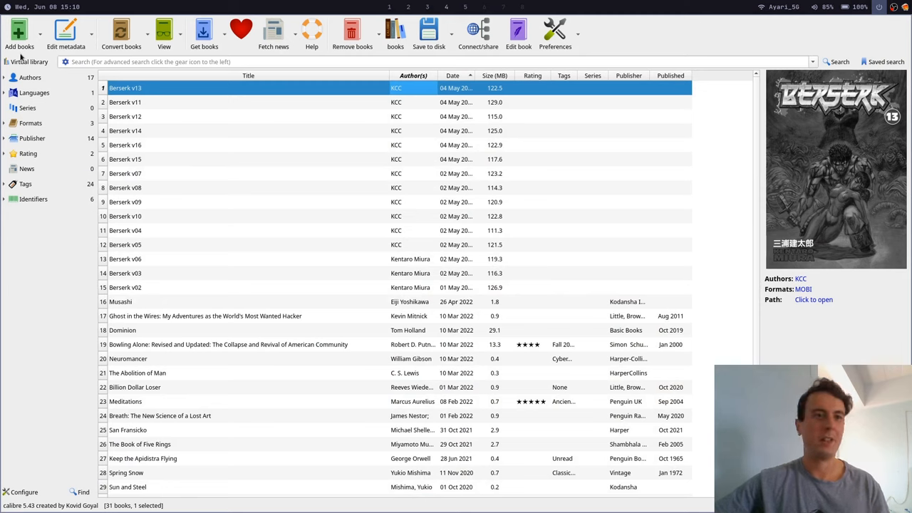
{"action": "left_click", "coordinate": [19, 31]}
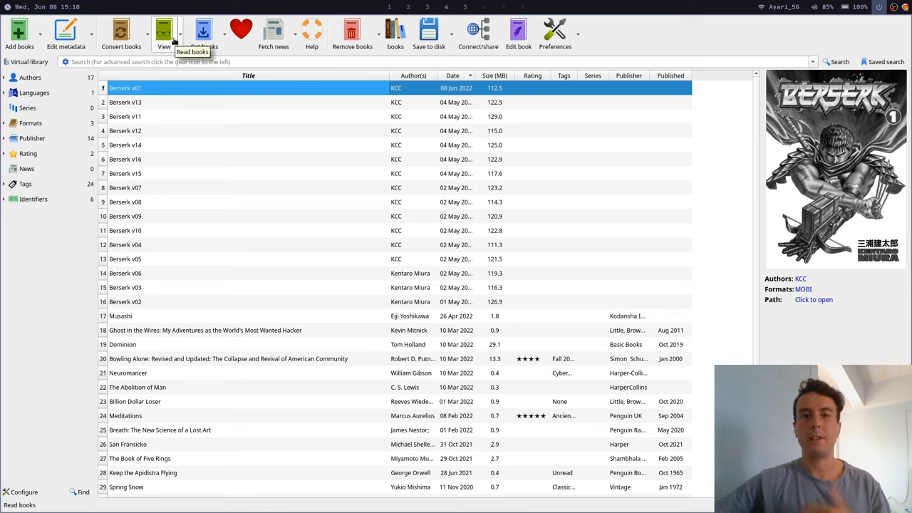
{"action": "mouse_move", "coordinate": [197, 199]}
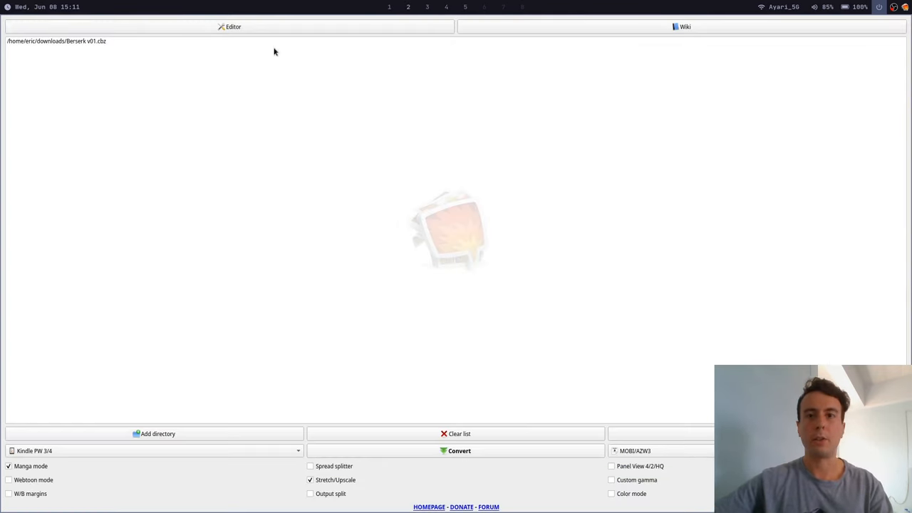
{"action": "mouse_move", "coordinate": [203, 254]}
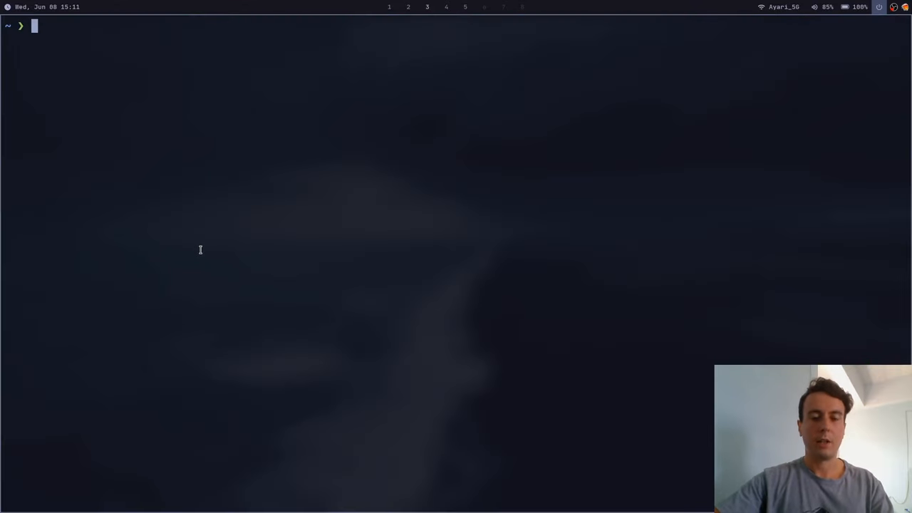
Change to downloads/ and grep kcc-c2e's help for 'gen' options
{"action": "type", "text": "cd downloads/"}
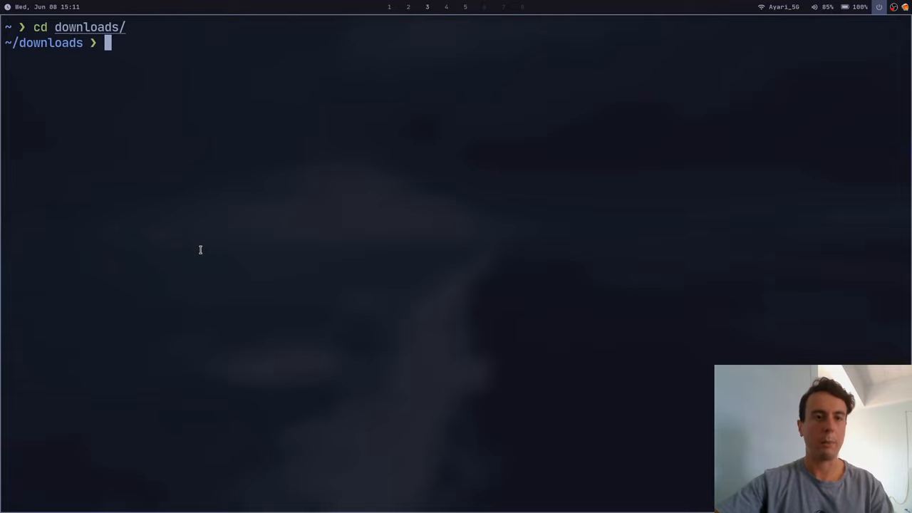
{"action": "type", "text": "kcc-c2e | grep gen"}
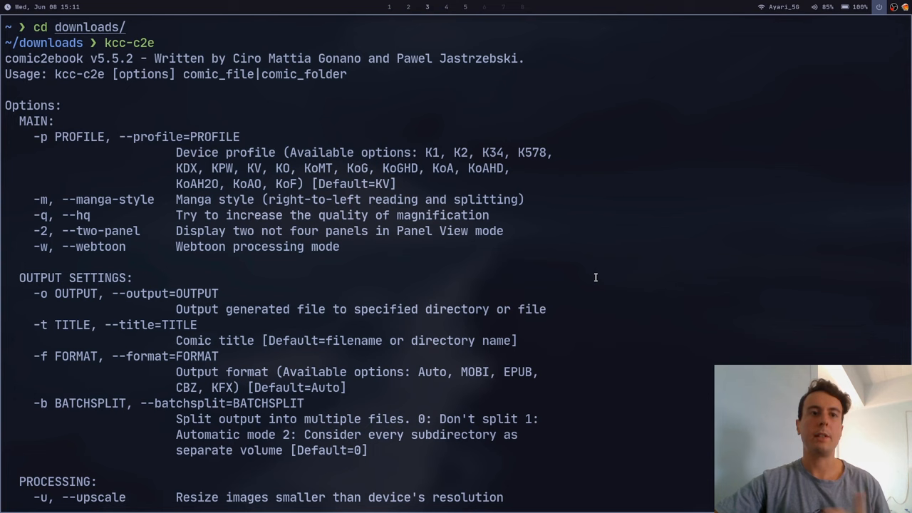
{"action": "scroll", "scroll_direction": "down", "scroll_amount": 3}
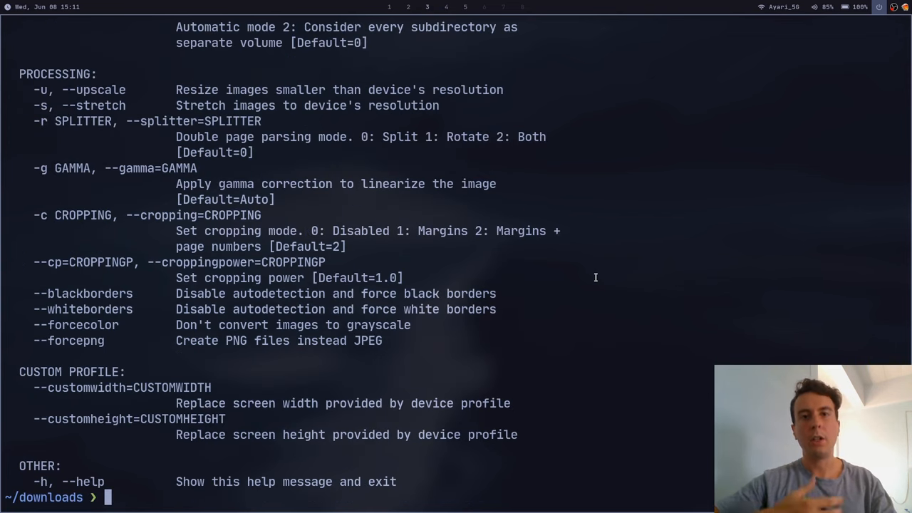
Compose the manga-mode command kcc-c2e -m Berserk\ v01.cbz
{"action": "type", "text": "kcc-c2e"}
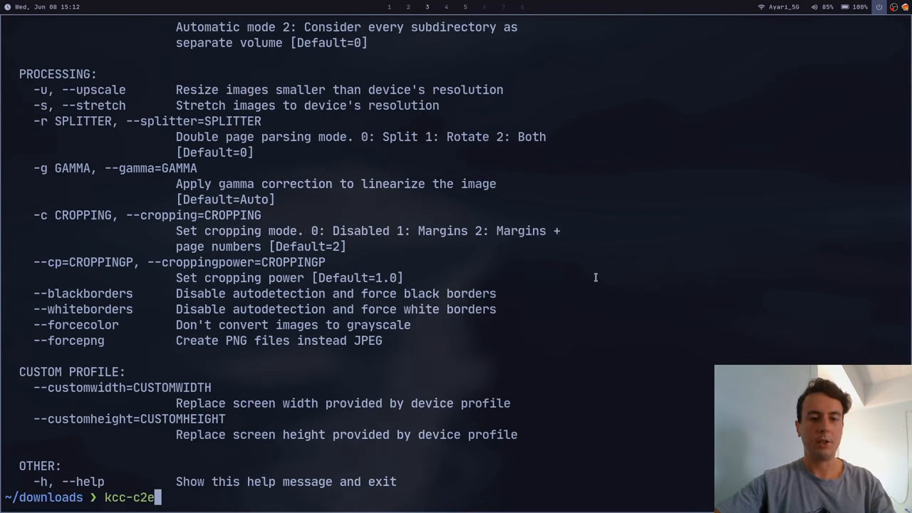
{"action": "type", "text": "-m *.cbz"}
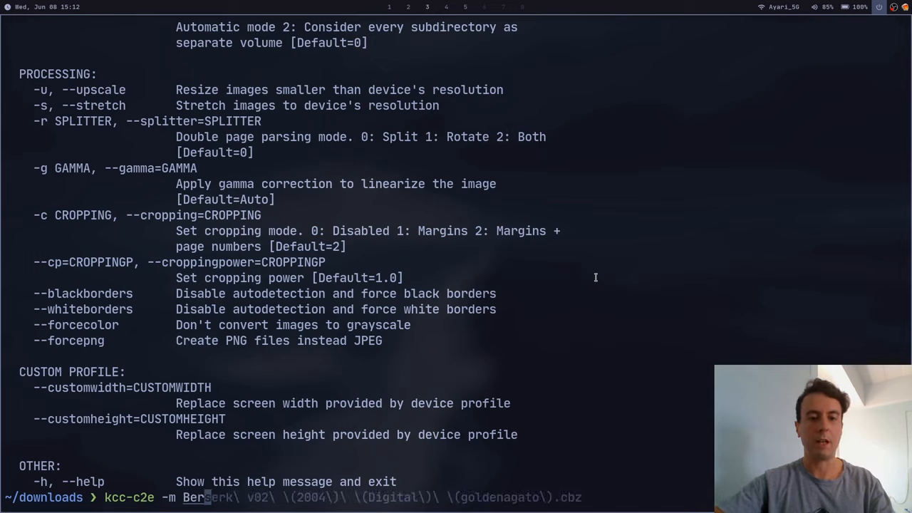
{"action": "type", "text": "Berserk\\ v01.cbz"}
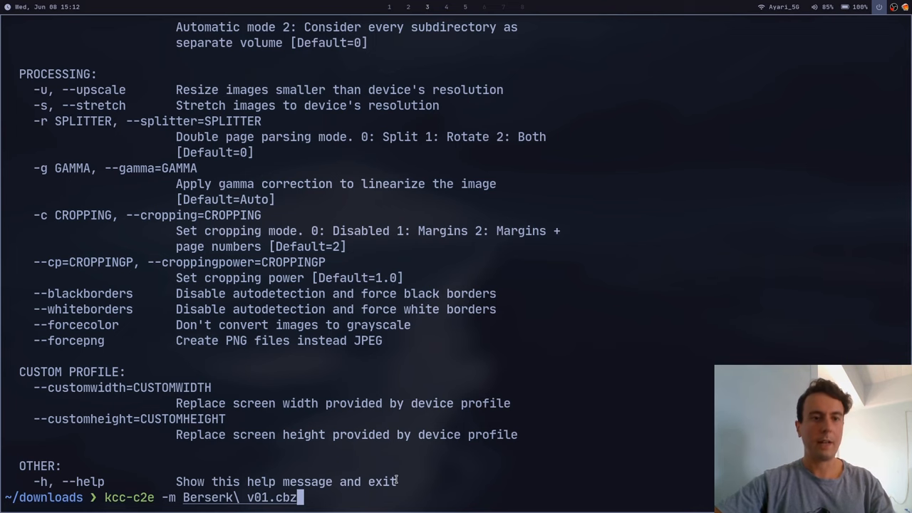
{"action": "scroll", "scroll_direction": "down", "scroll_amount": 3}
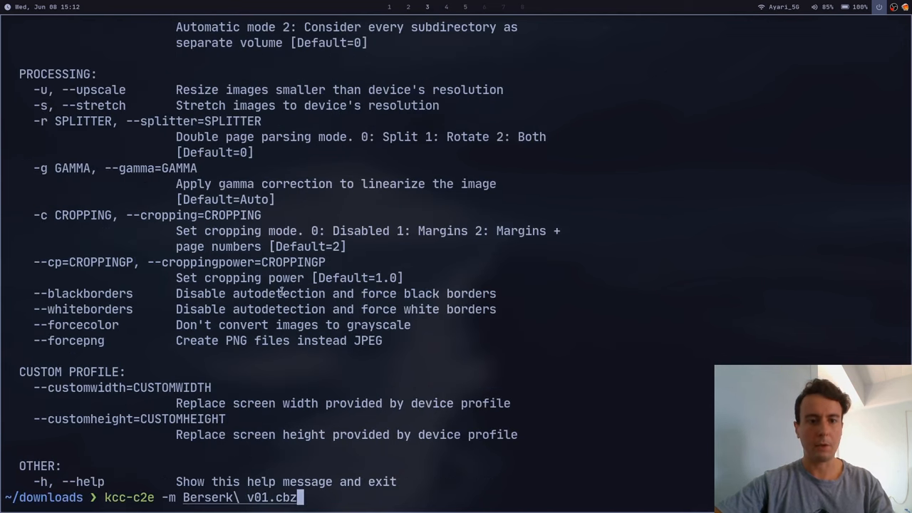
{"action": "mouse_move", "coordinate": [453, 374]}
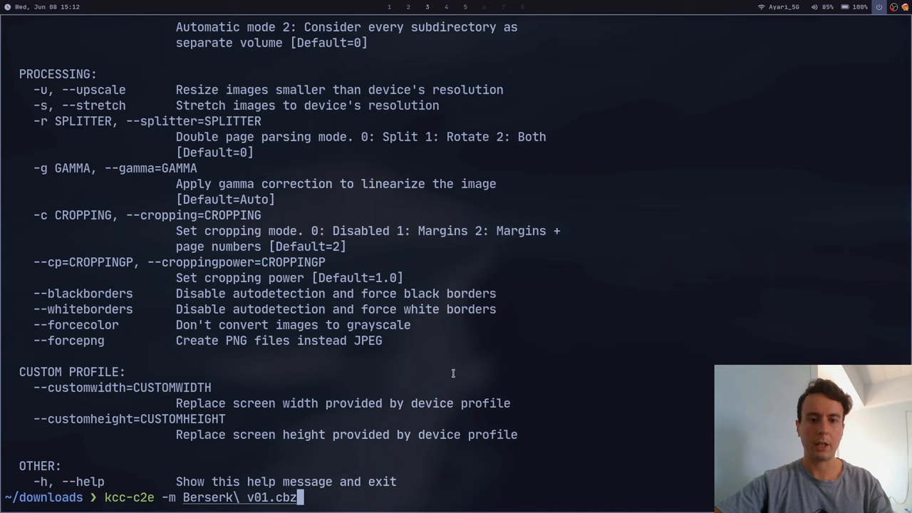